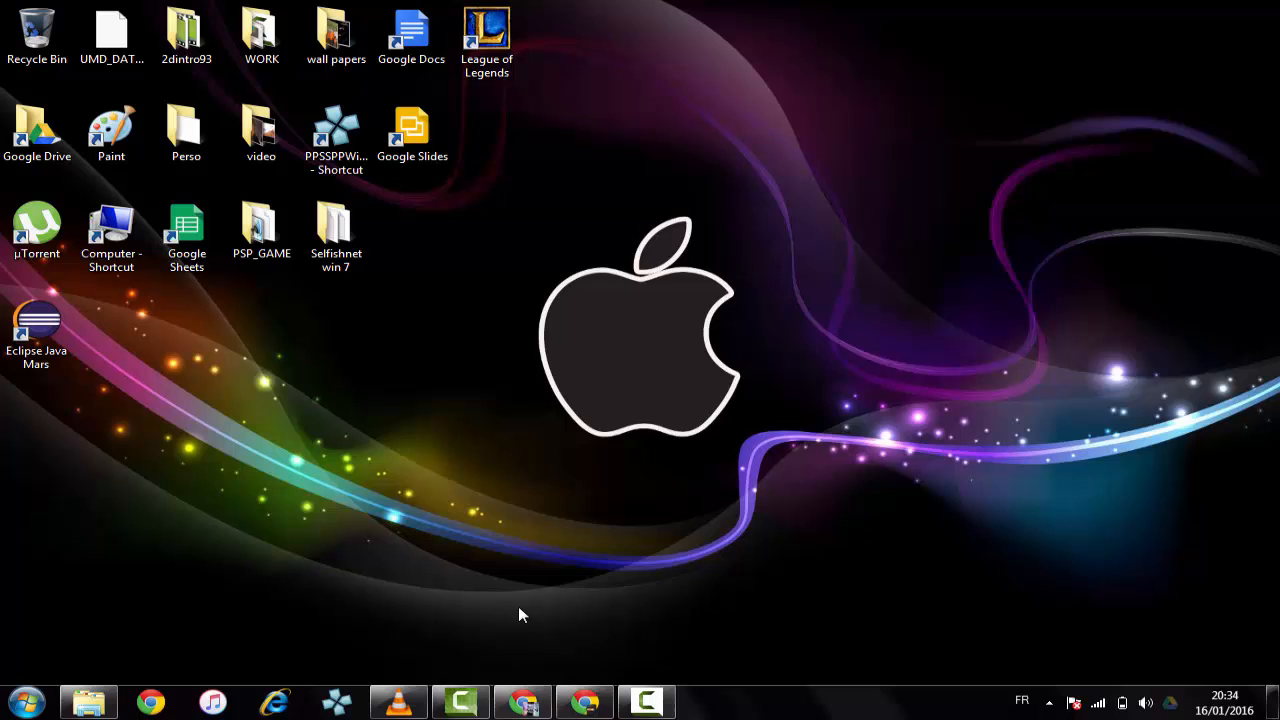
{"action": "mouse_move", "coordinate": [615, 650]}
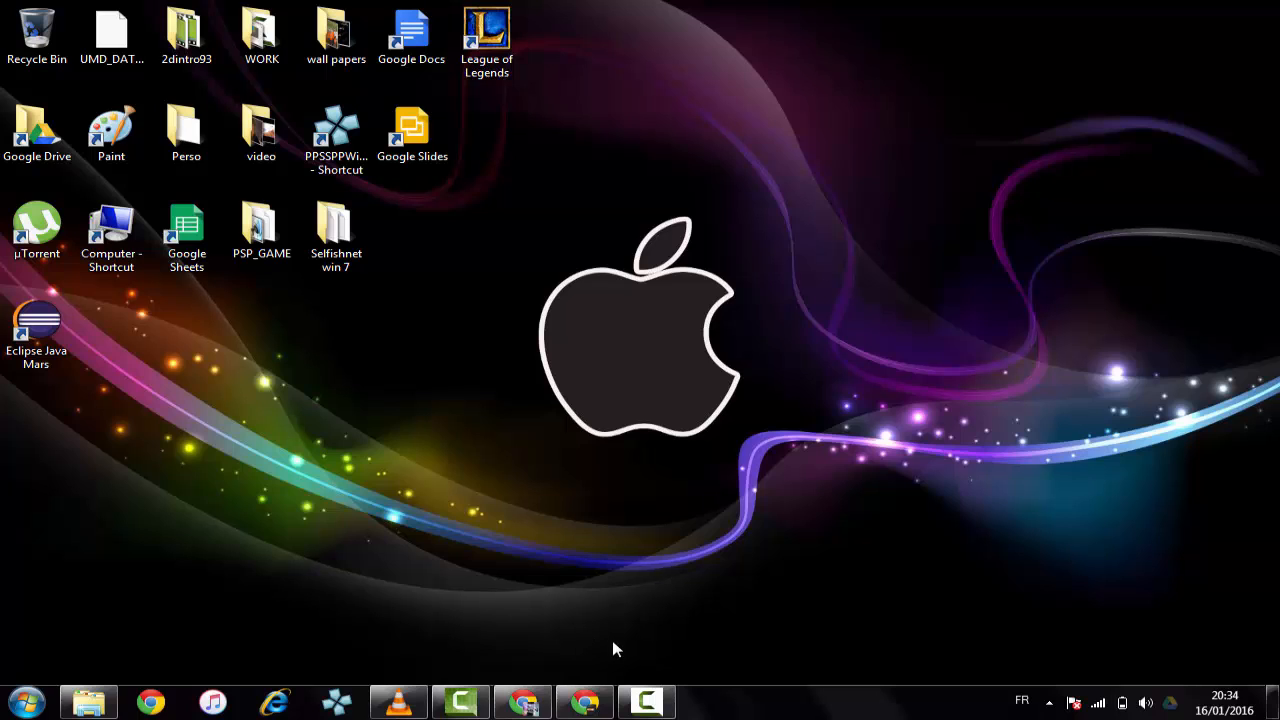
{"action": "mouse_move", "coordinate": [741, 471]}
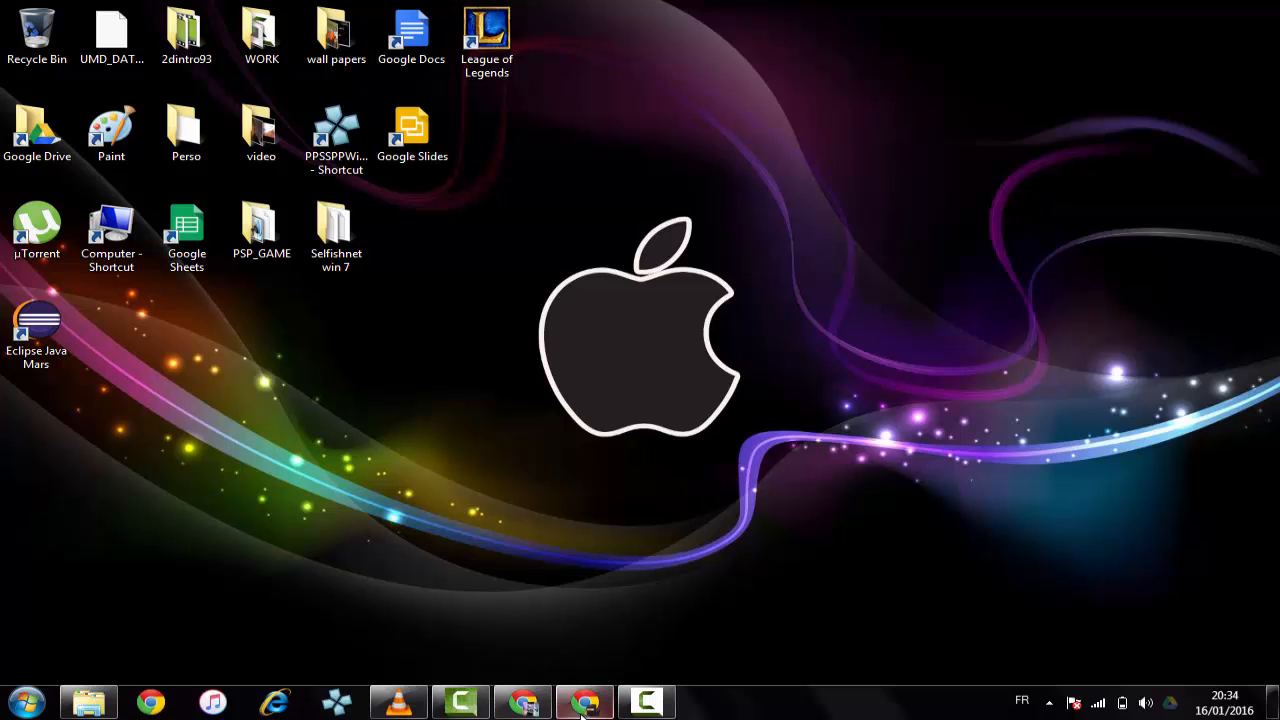
- Bring Chrome to the front and enter the movie-tube site address
{"action": "left_click", "coordinate": [585, 701]}
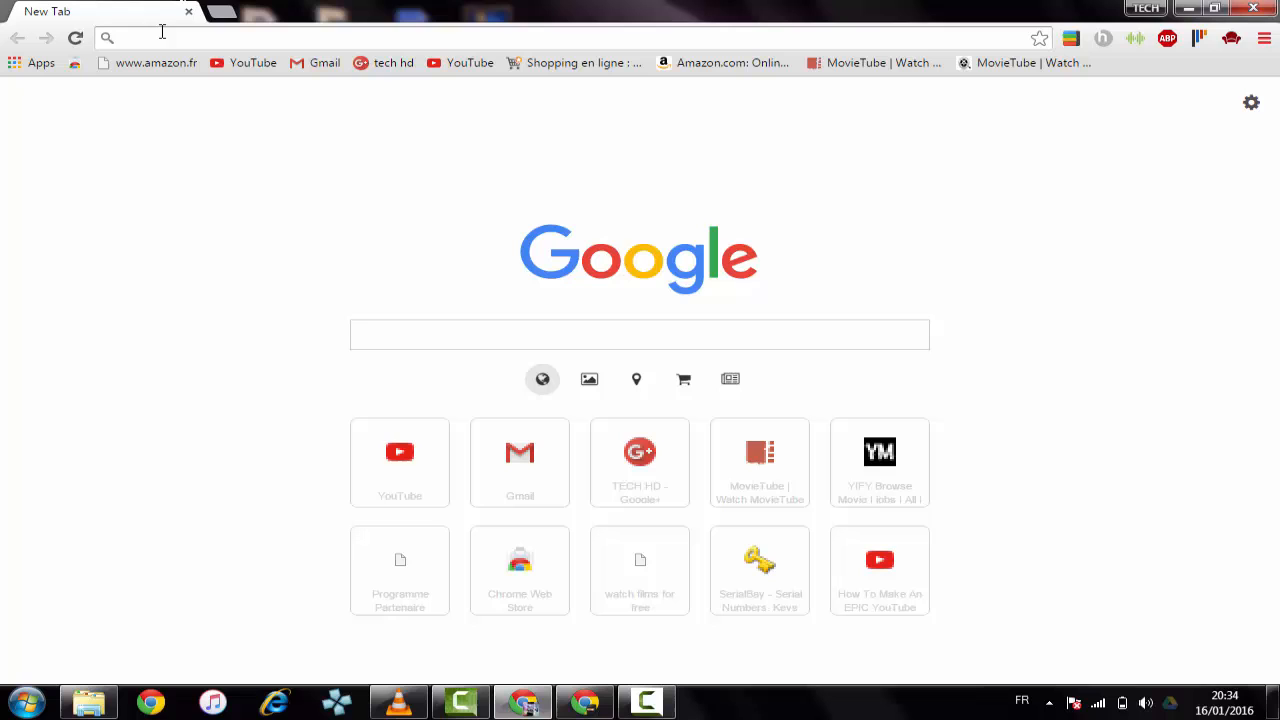
{"action": "type", "text": "mo"}
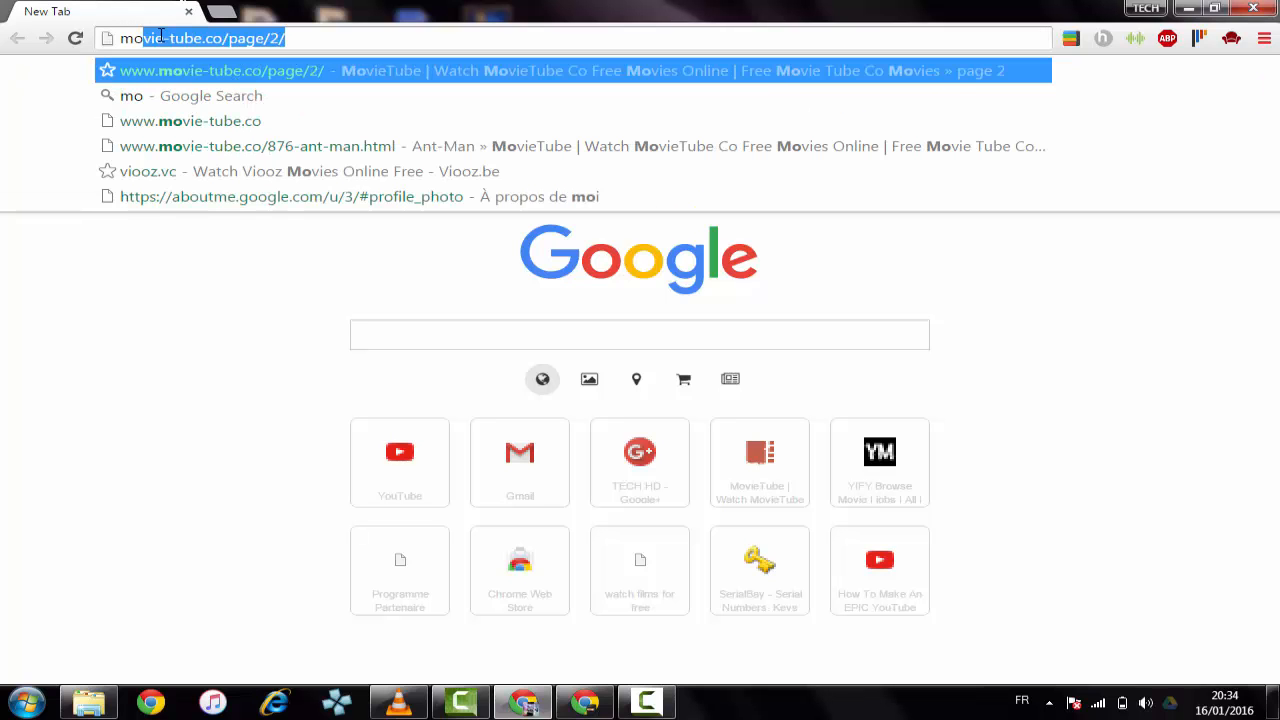
{"action": "type", "text": "movitu"}
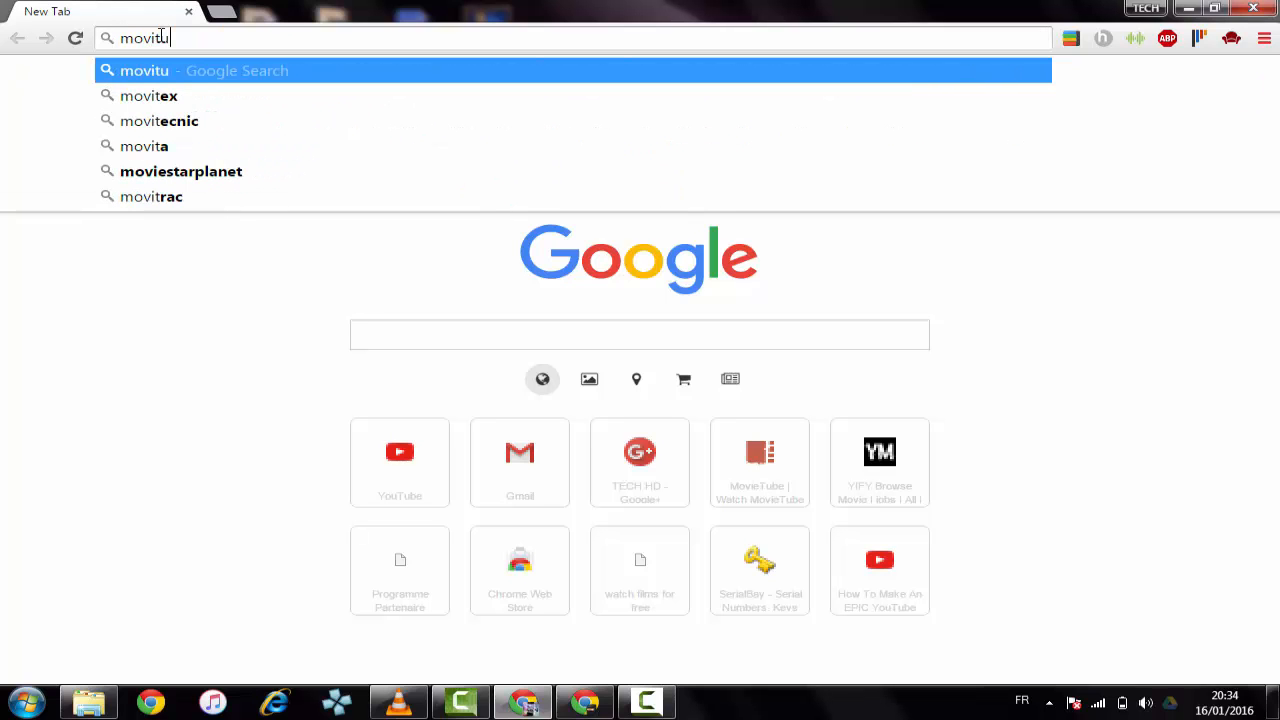
{"action": "type", "text": "be"}
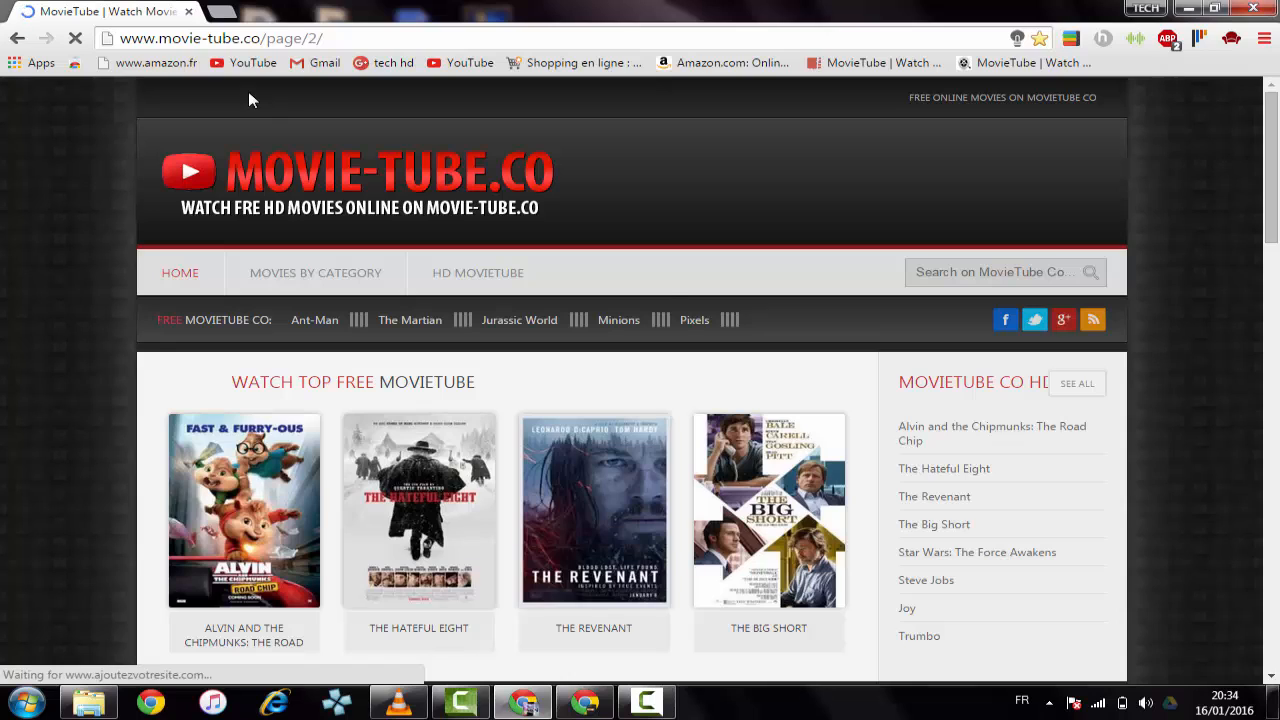
{"action": "mouse_move", "coordinate": [618, 320]}
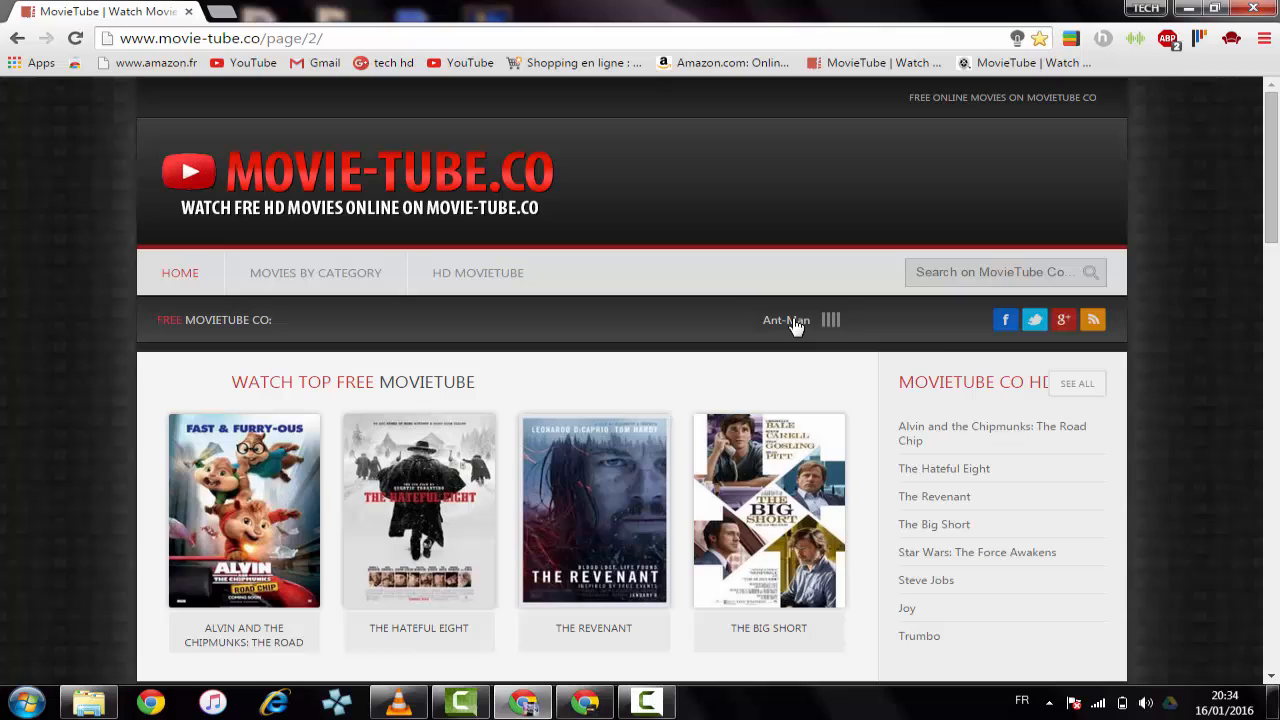
{"action": "mouse_move", "coordinate": [785, 320]}
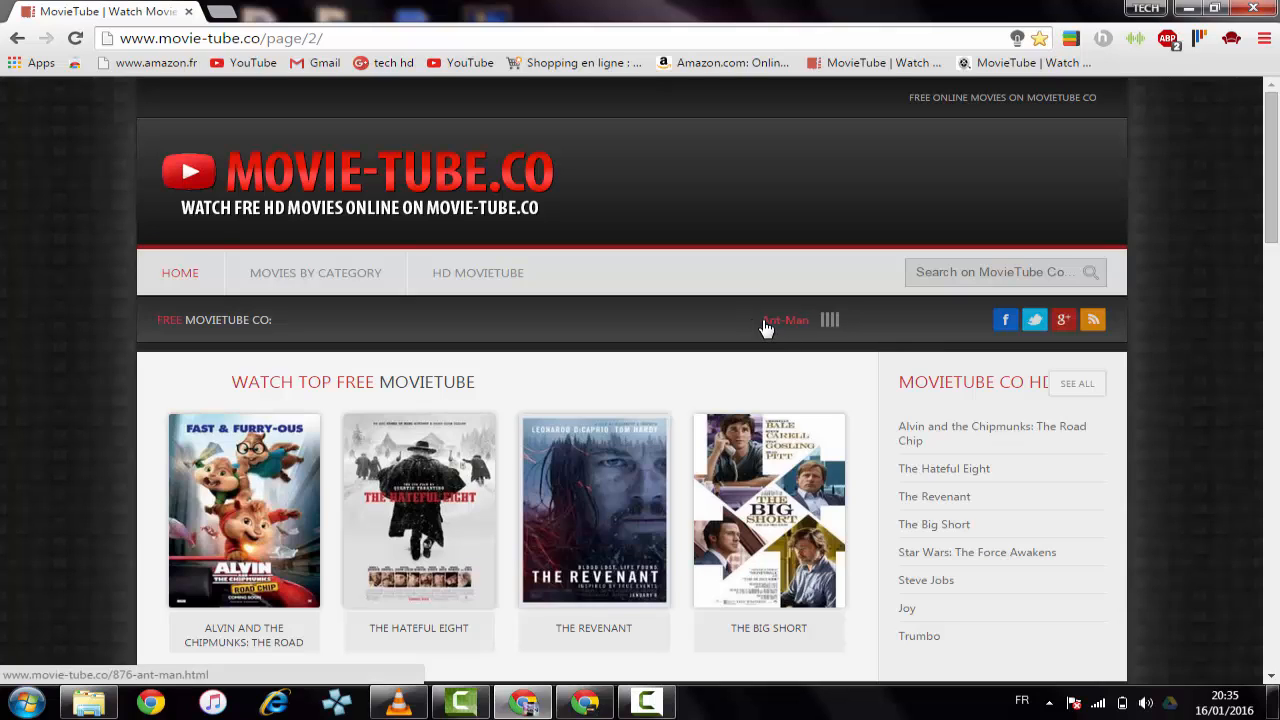
{"action": "mouse_move", "coordinate": [800, 318]}
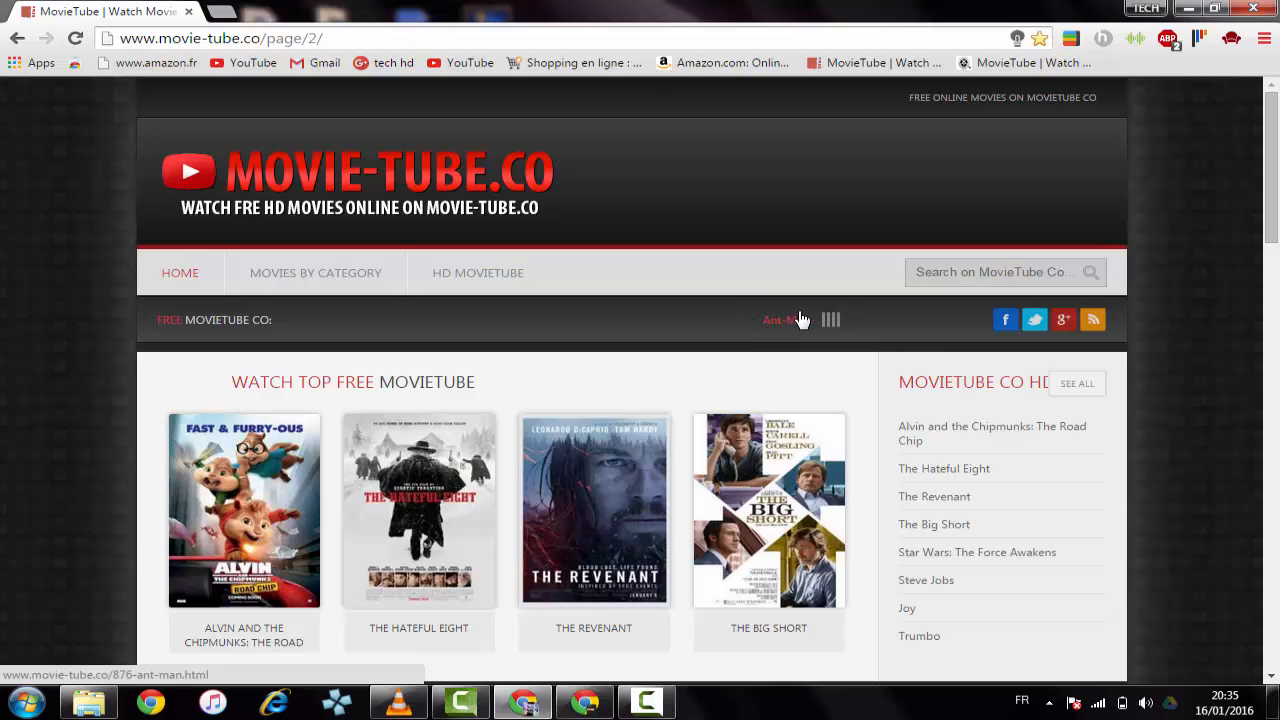
- Open MovieTube's Ant-Man (2015) page and scroll to the Watch Ant-Man Full Movie player
{"action": "left_click", "coordinate": [778, 319]}
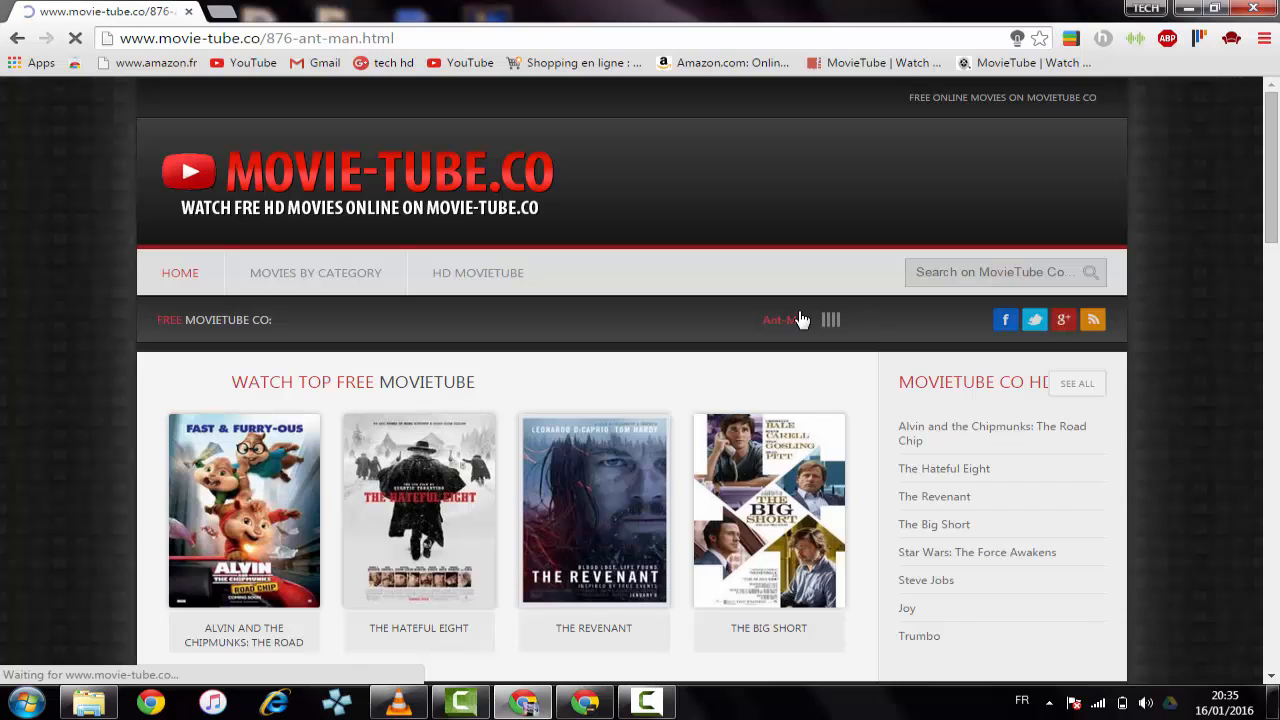
{"action": "left_click", "coordinate": [778, 319]}
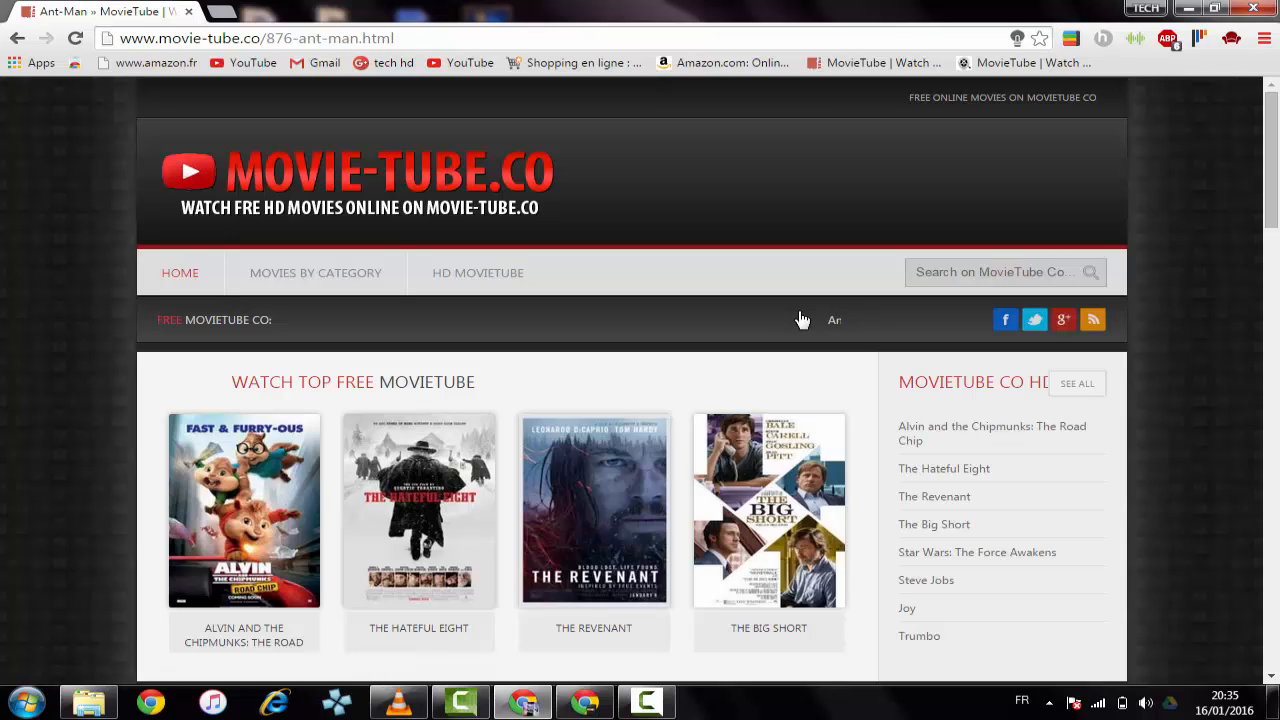
{"action": "mouse_move", "coordinate": [818, 325]}
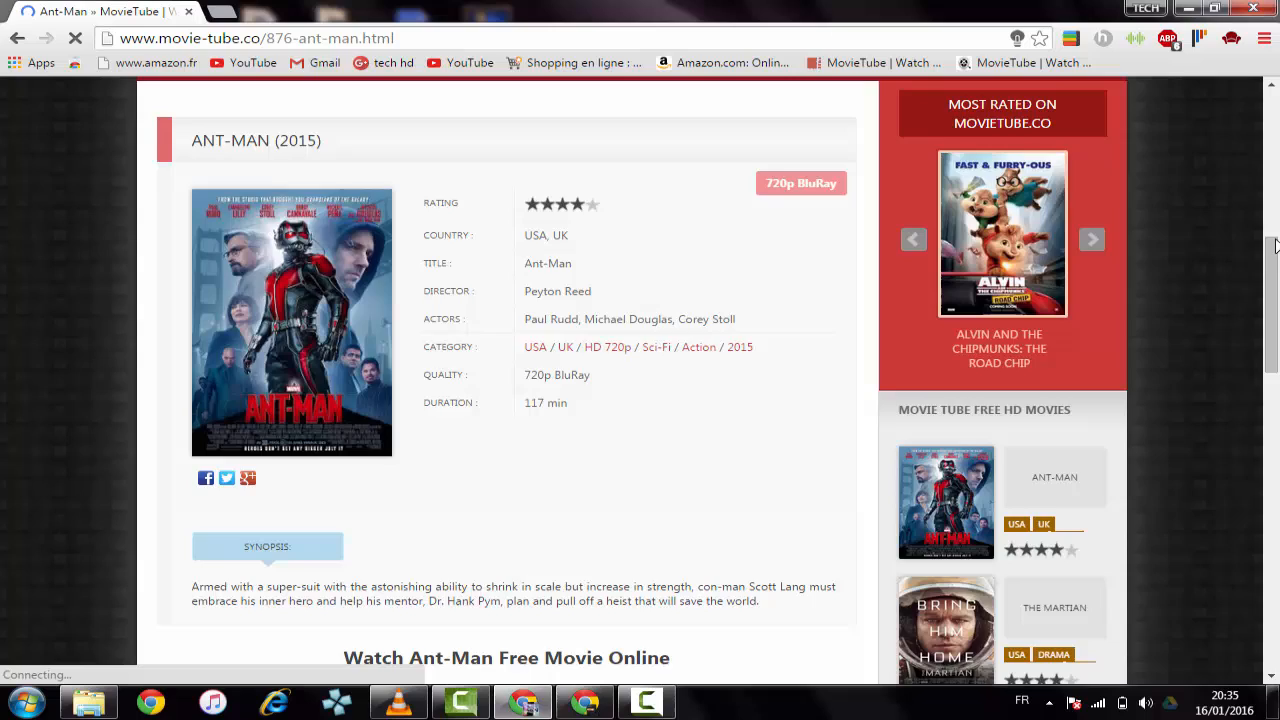
{"action": "scroll", "scroll_direction": "down", "scroll_amount": 3}
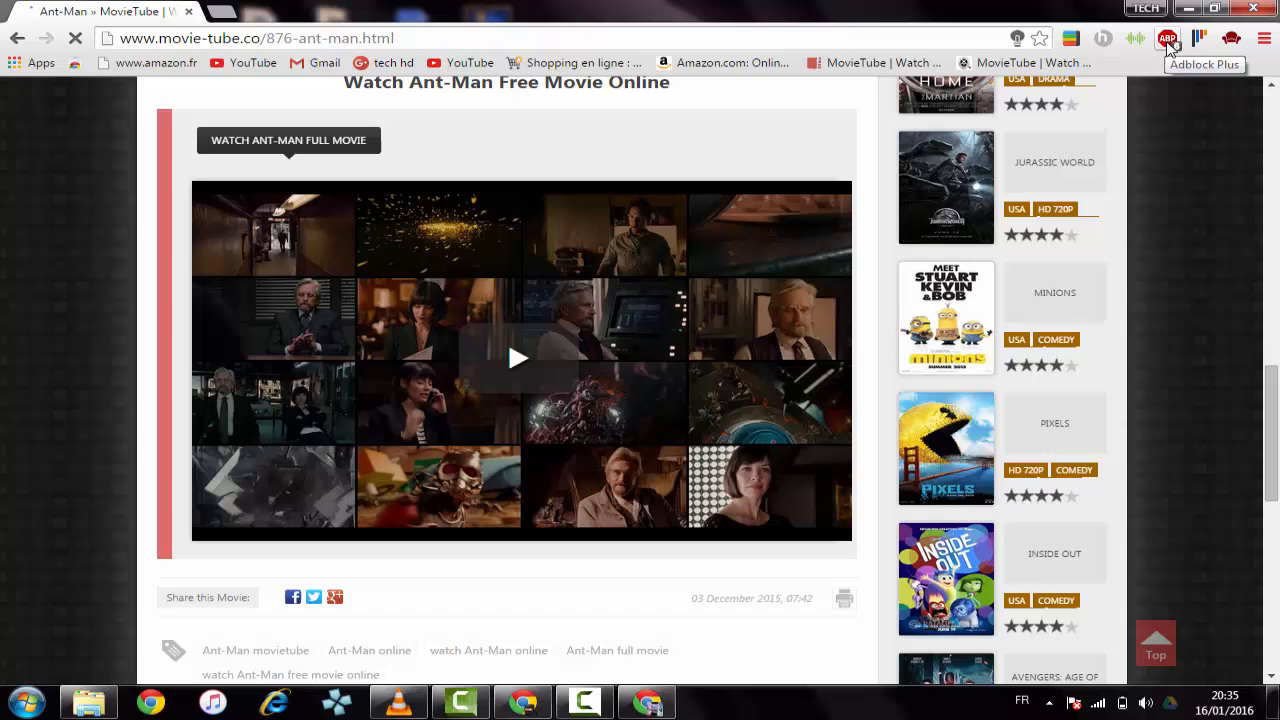
- Start the Ant-Man player on MovieTube and switch it to fullscreen
{"action": "left_click", "coordinate": [518, 358]}
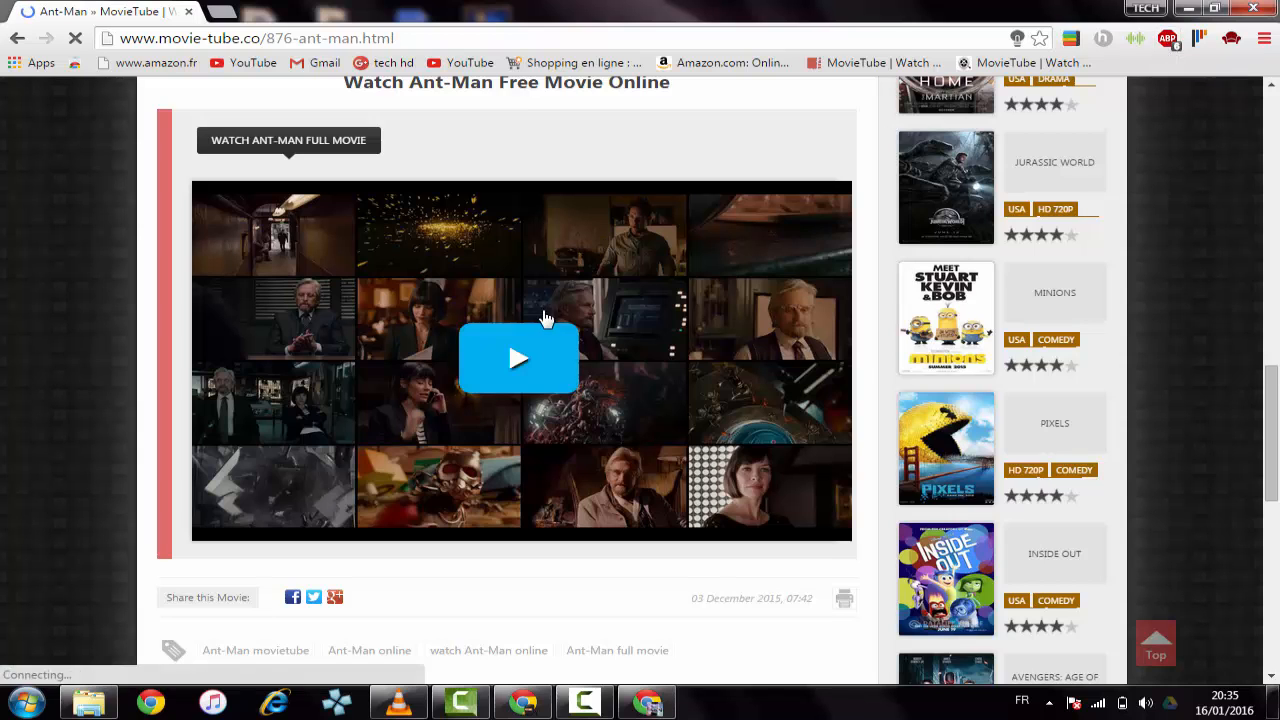
{"action": "mouse_move", "coordinate": [555, 277]}
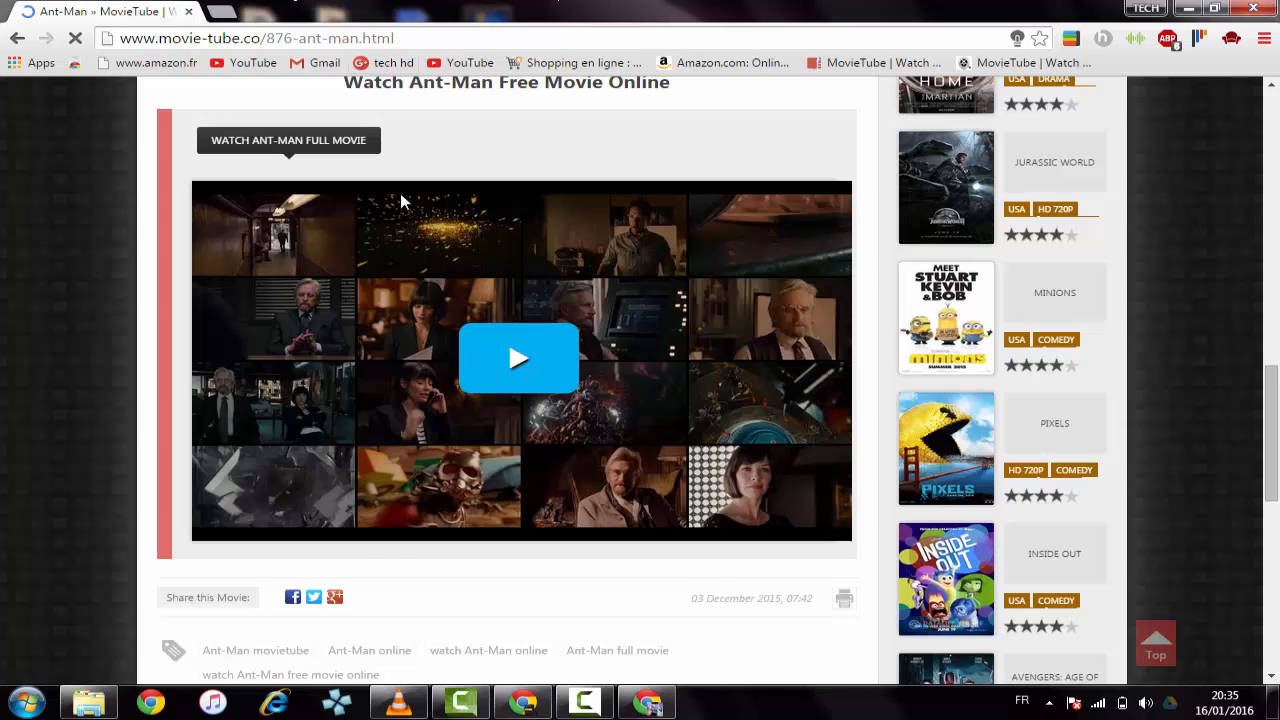
{"action": "left_click", "coordinate": [519, 358]}
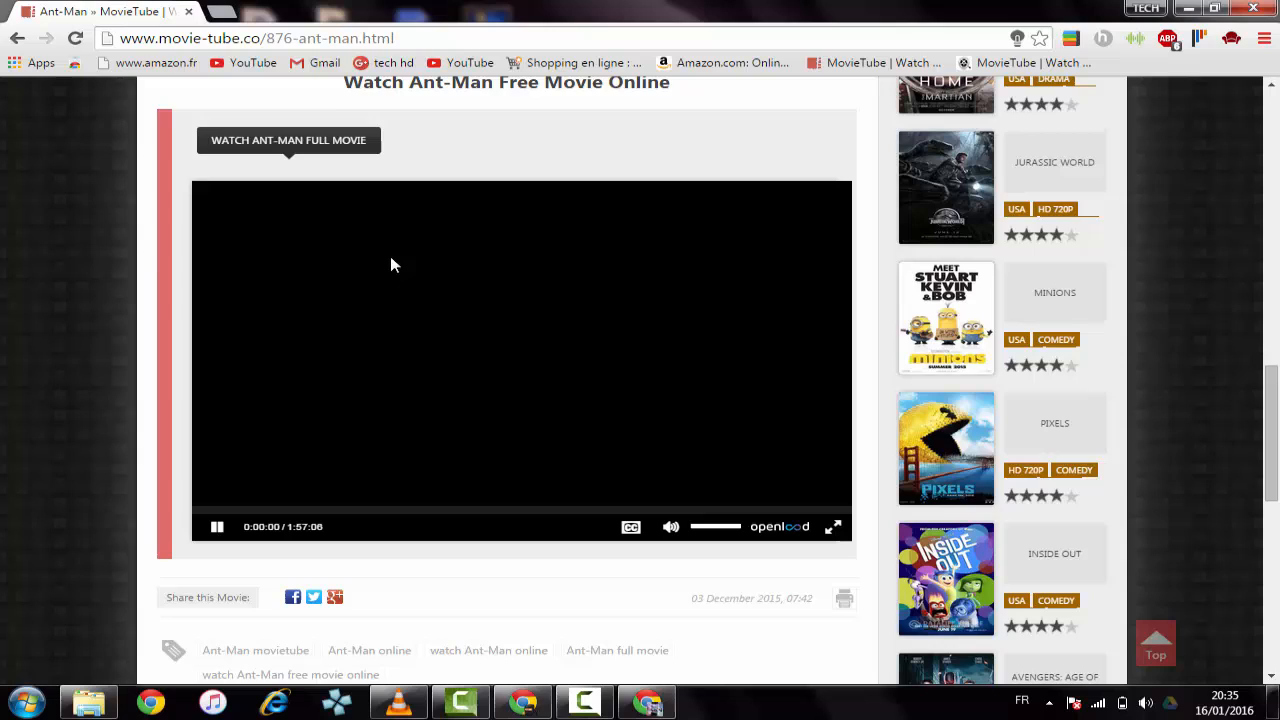
{"action": "mouse_move", "coordinate": [474, 100]}
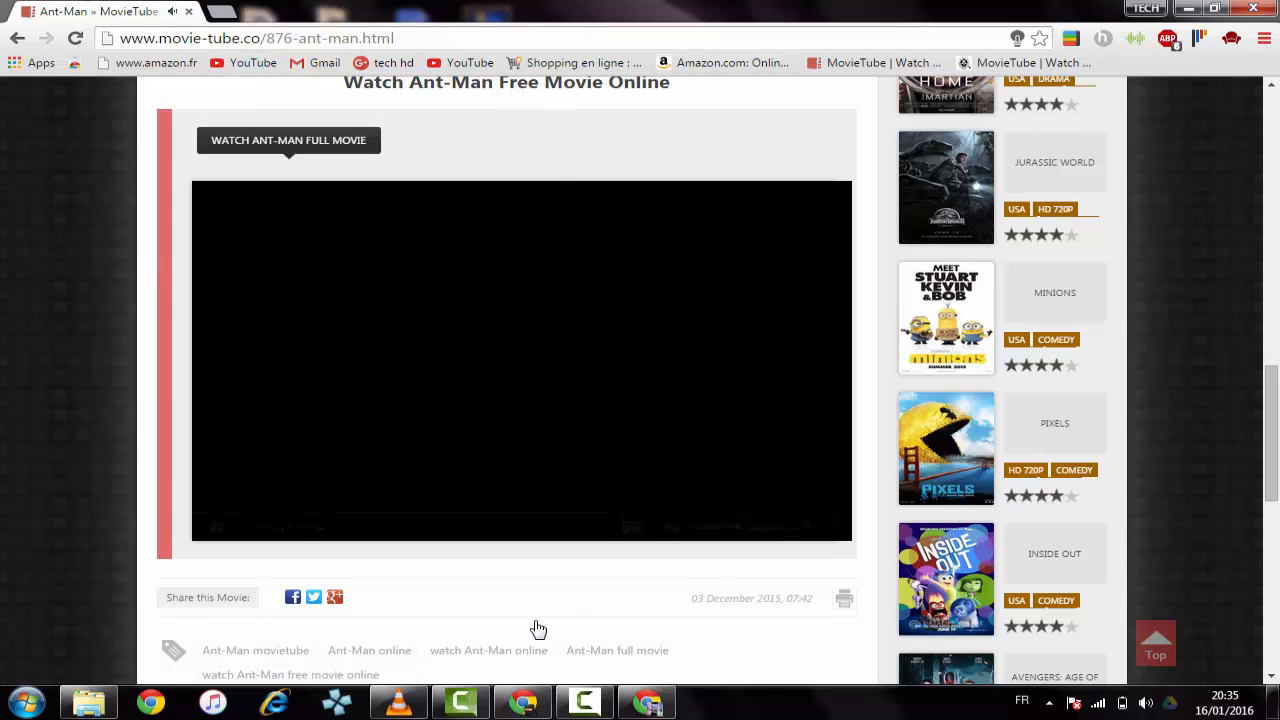
{"action": "left_click", "coordinate": [520, 360]}
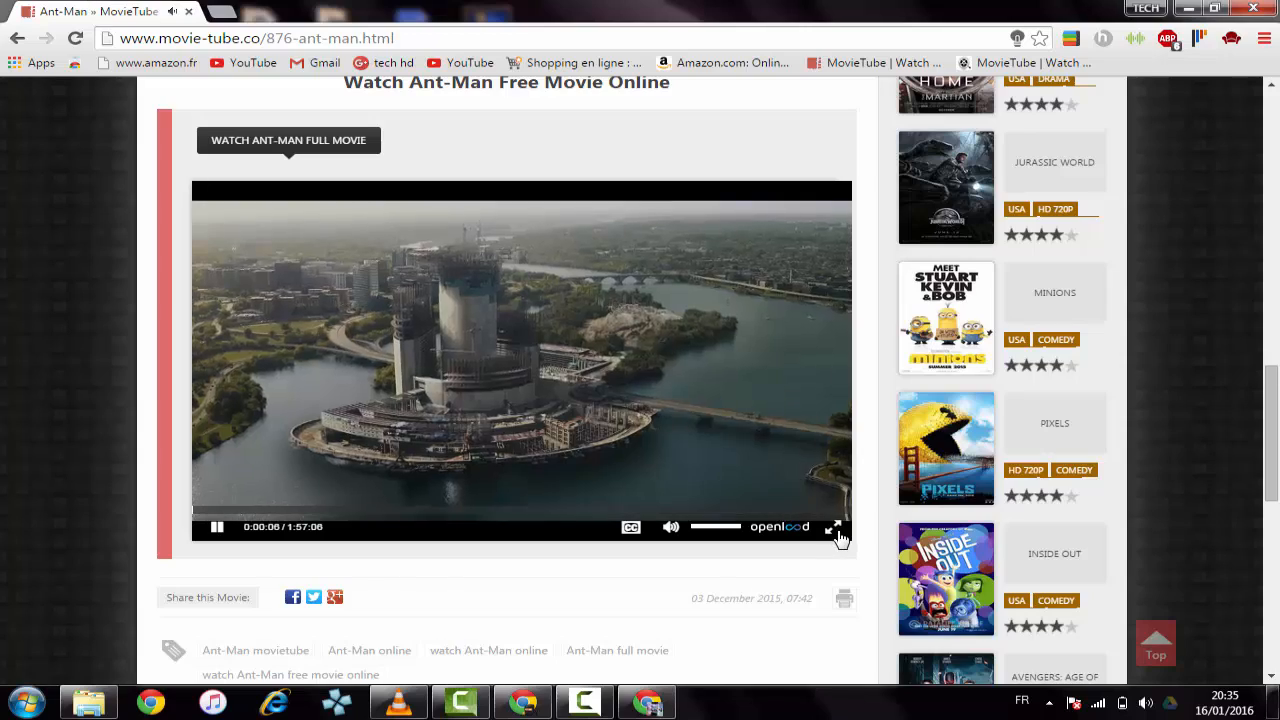
{"action": "left_click", "coordinate": [835, 527]}
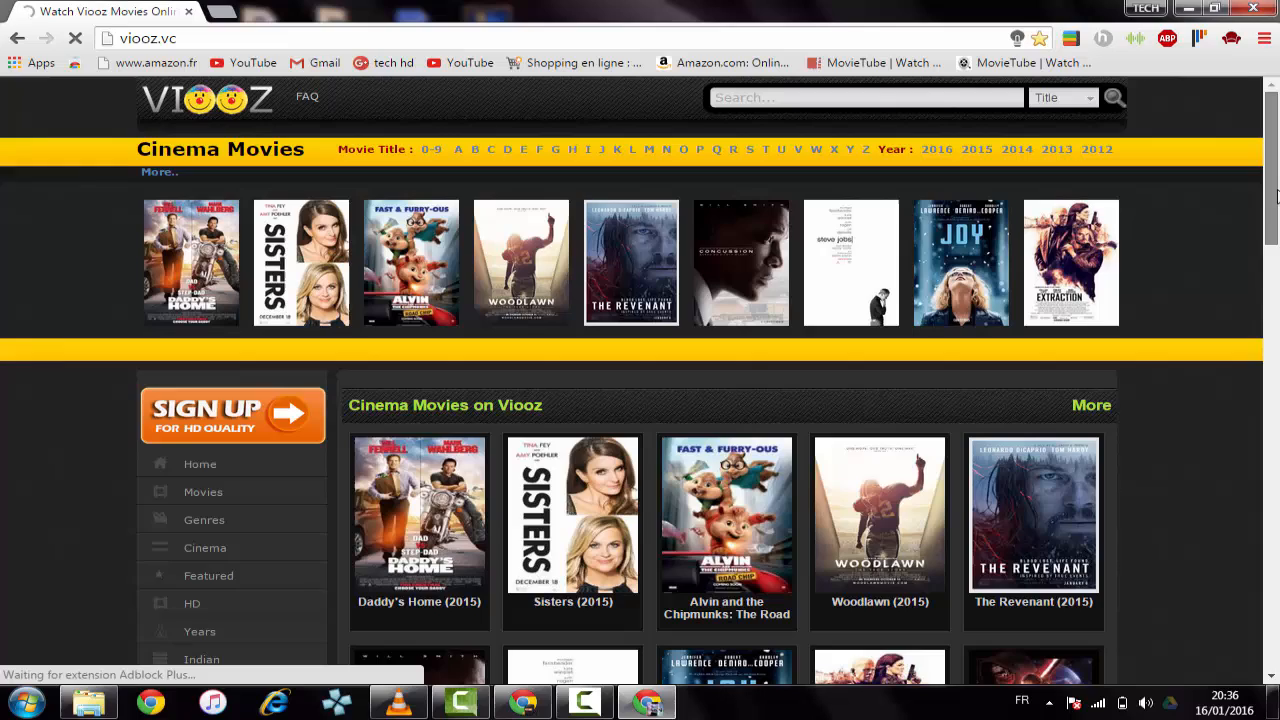
- Scroll Viooz's homepage past the cinema titles to Recently Added Movies
{"action": "scroll", "scroll_direction": "down", "scroll_amount": 3}
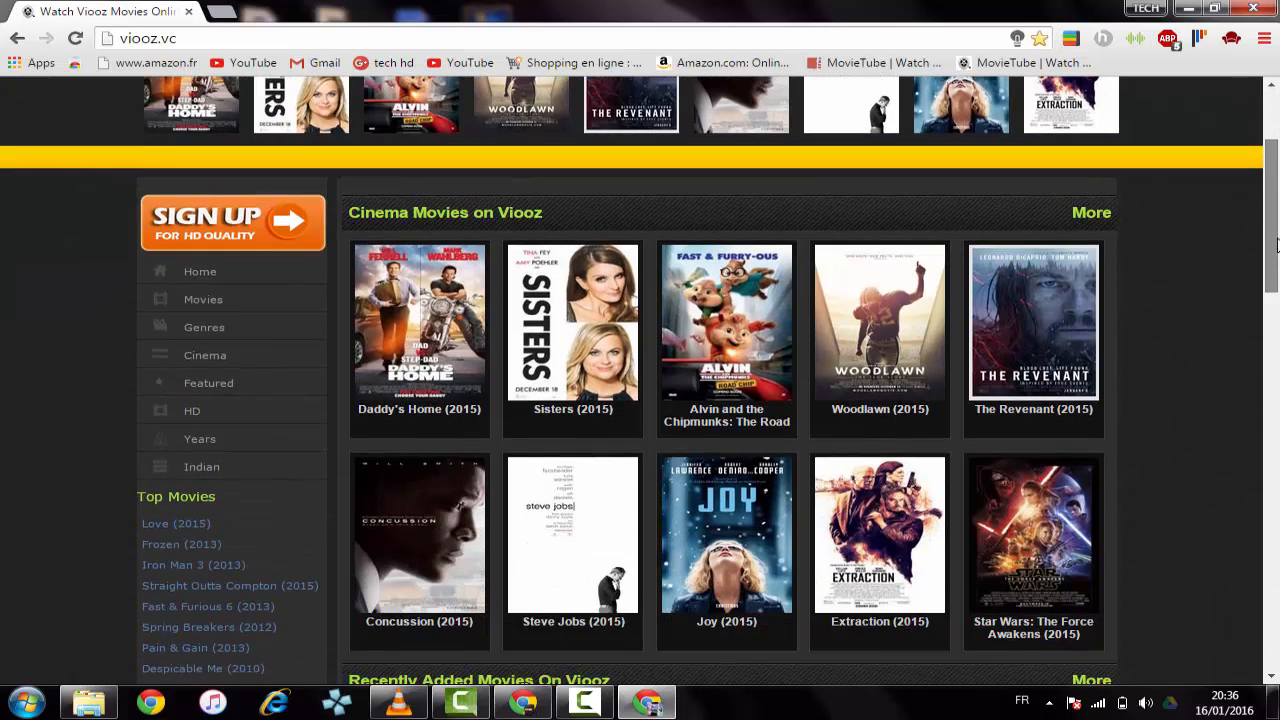
{"action": "scroll", "scroll_direction": "down", "scroll_amount": 3}
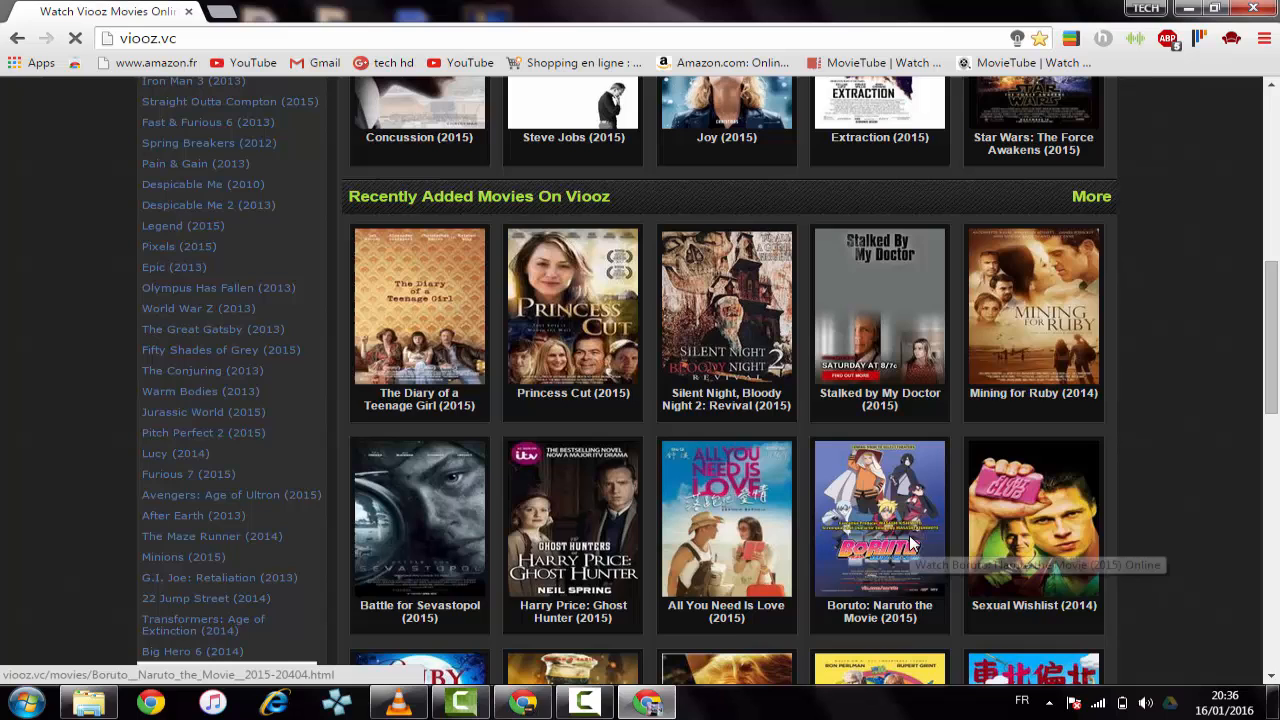
- Open the Boruto: Naruto the Movie poster and scroll to the VID AG player
{"action": "left_click", "coordinate": [879, 517]}
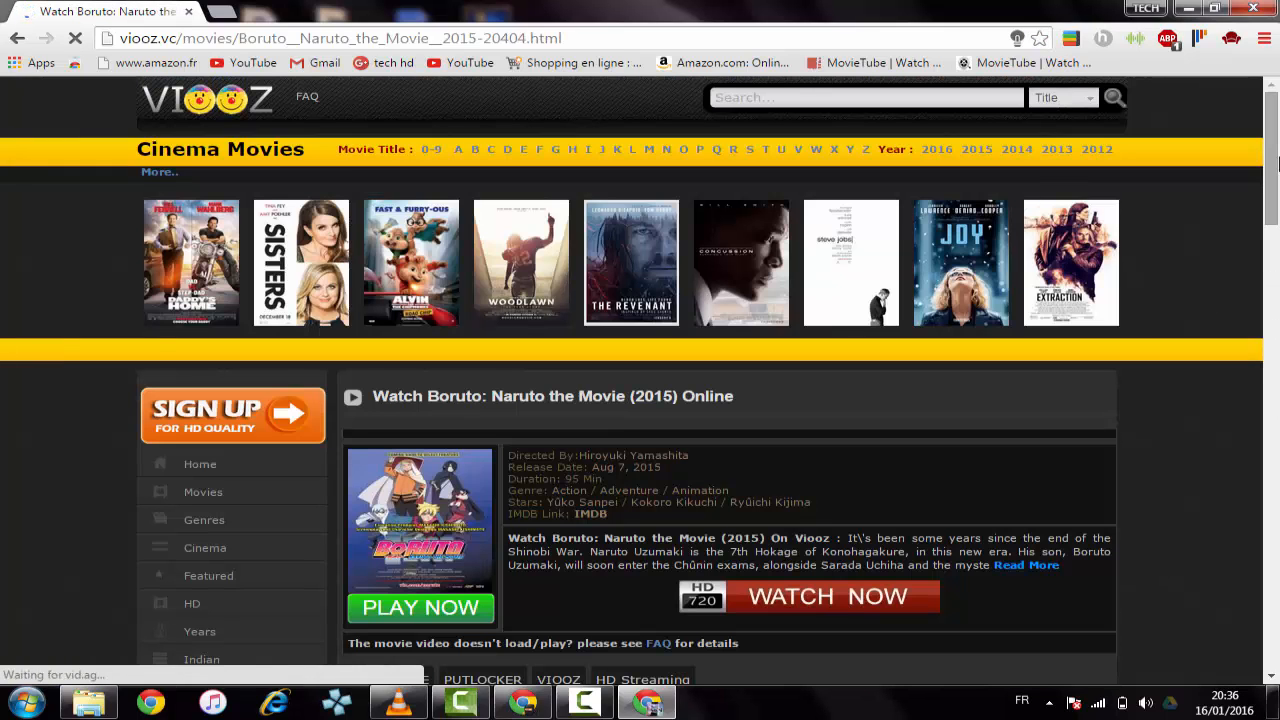
{"action": "scroll", "scroll_direction": "down", "scroll_amount": 3}
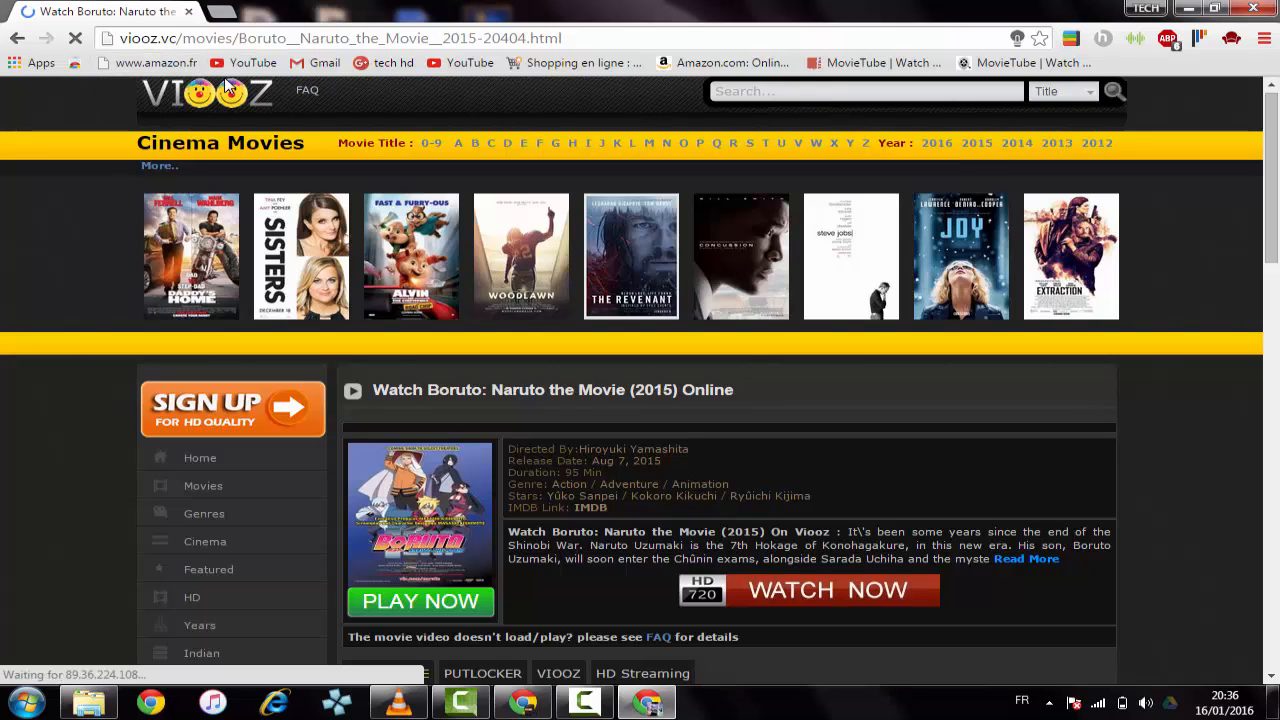
{"action": "mouse_move", "coordinate": [318, 108]}
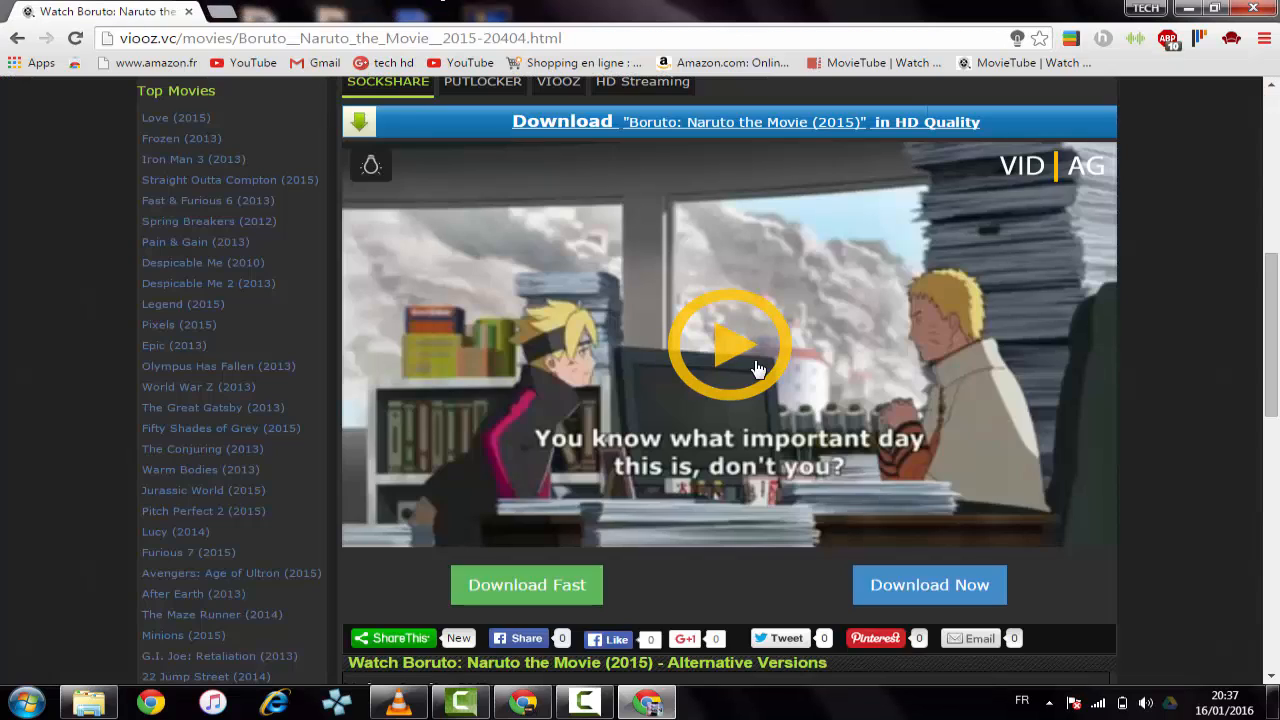
- Play Boruto in the Viooz player, pause it at 00:38, and go to unidark.com
{"action": "left_click", "coordinate": [728, 344]}
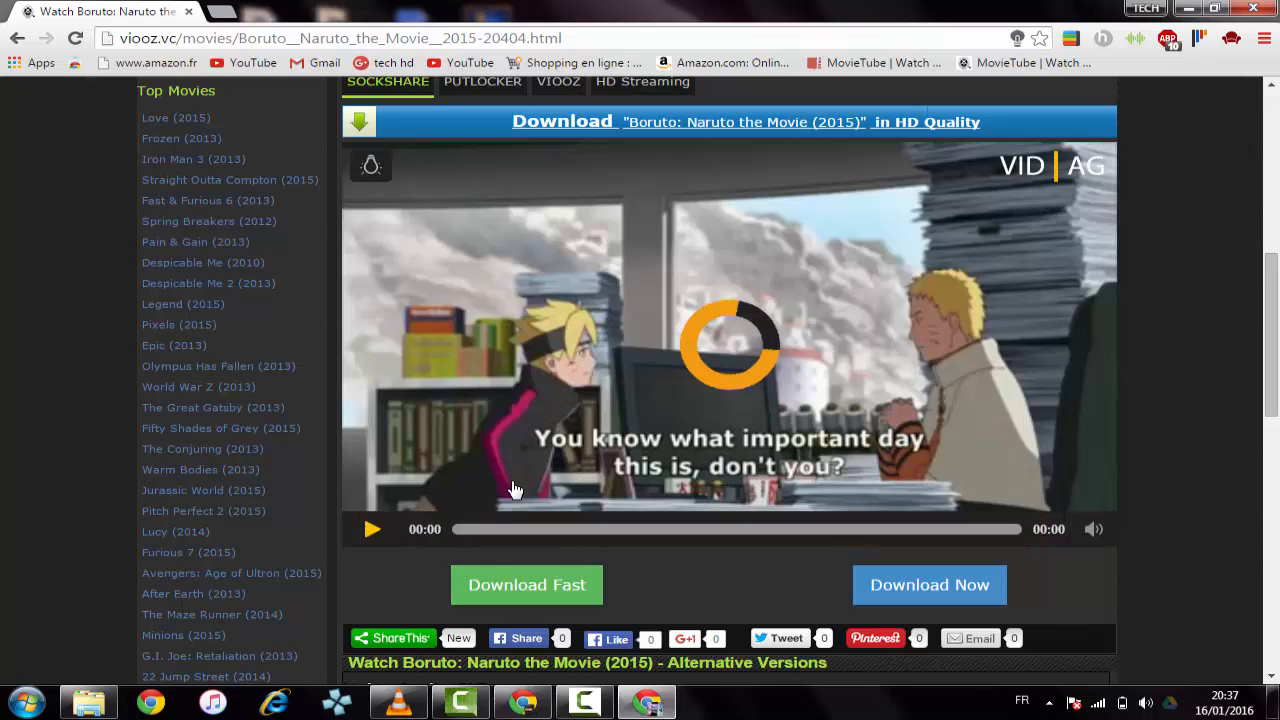
{"action": "mouse_move", "coordinate": [600, 372]}
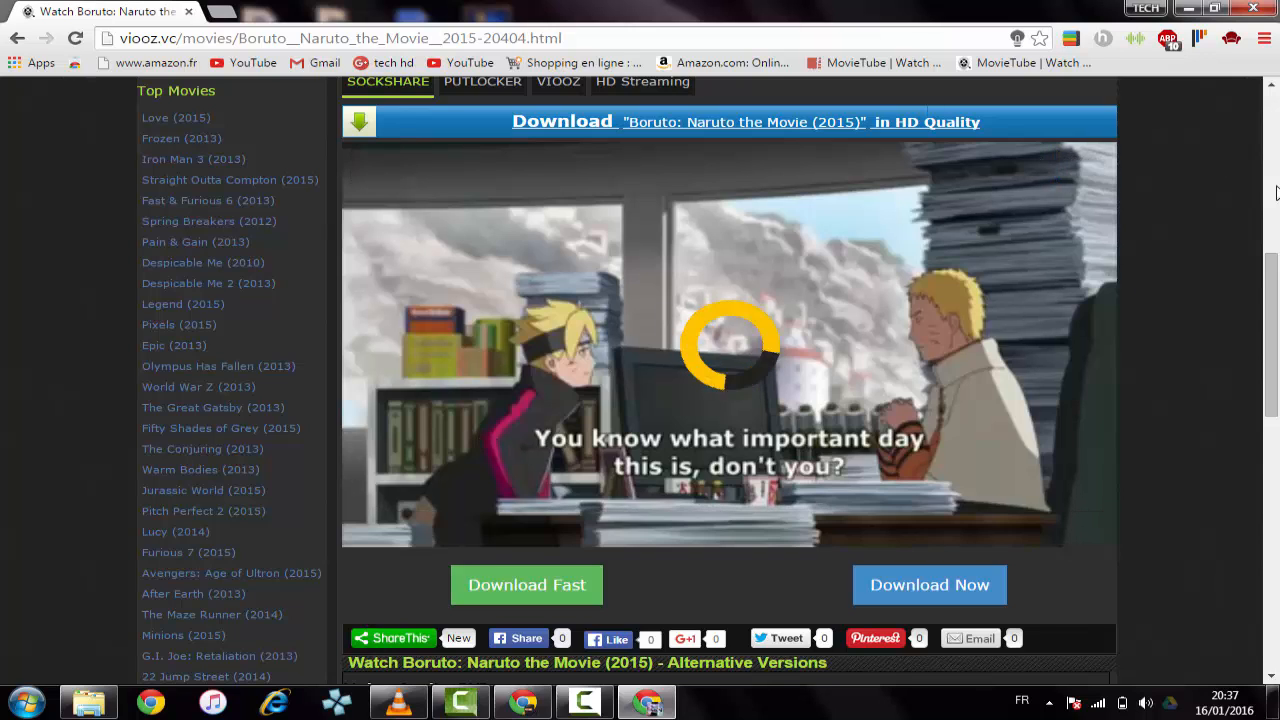
{"action": "scroll", "scroll_direction": "up", "scroll_amount": 3}
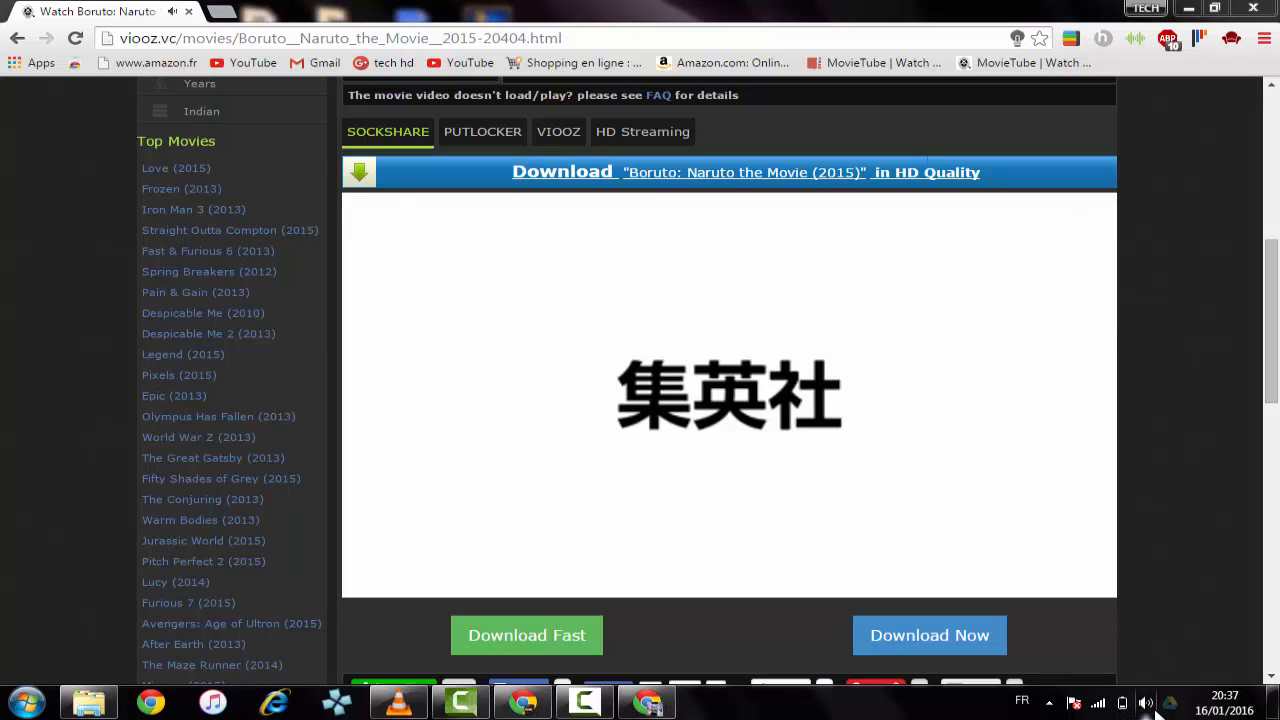
{"action": "left_click", "coordinate": [1146, 703]}
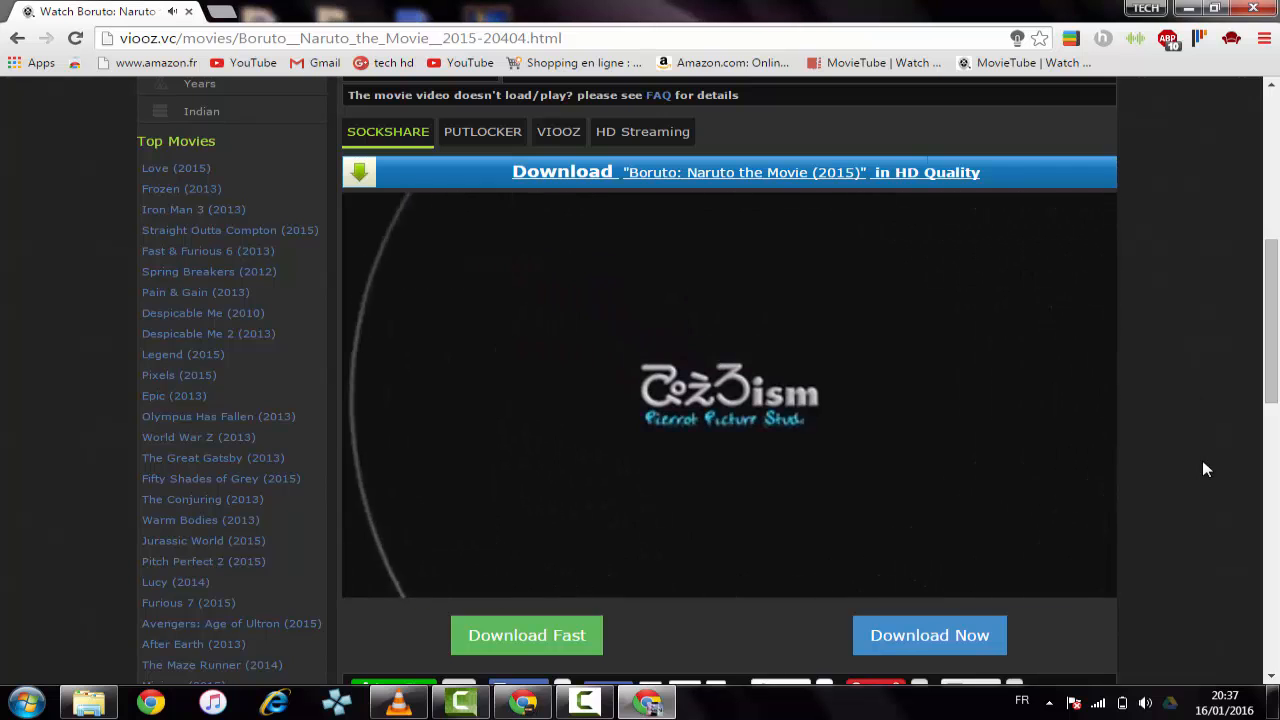
{"action": "left_click", "coordinate": [729, 390]}
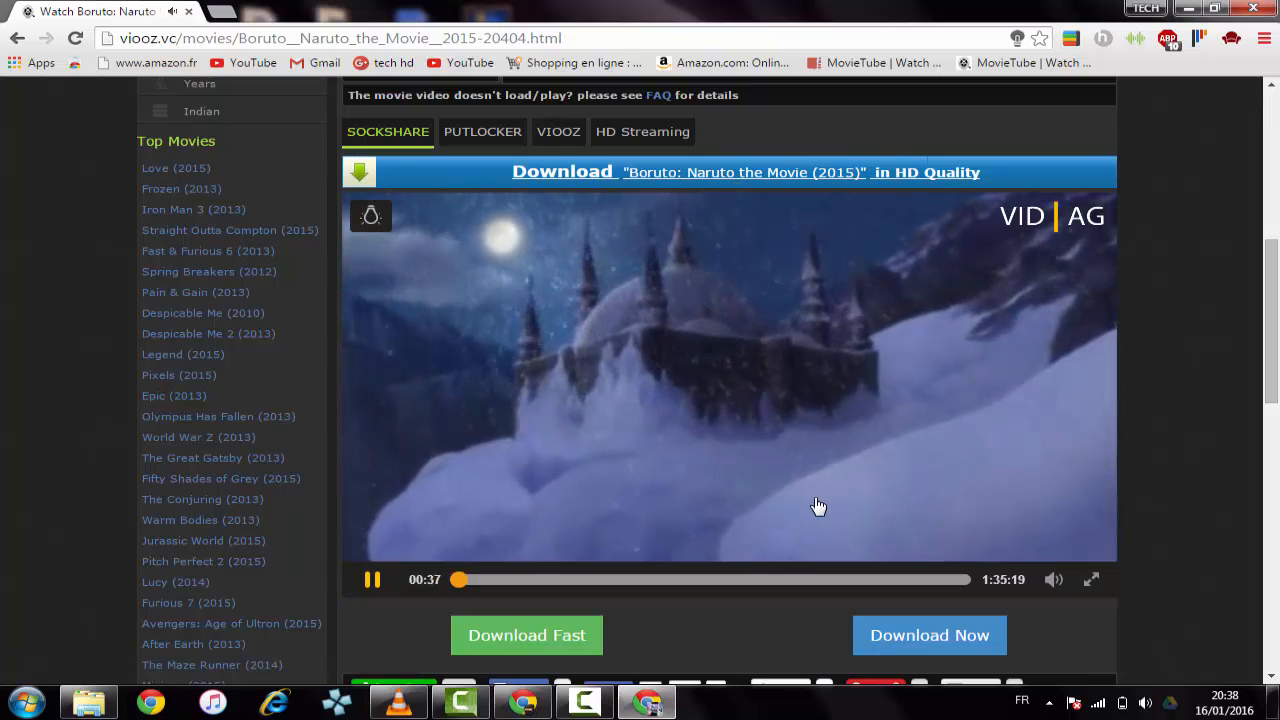
{"action": "left_click", "coordinate": [371, 579]}
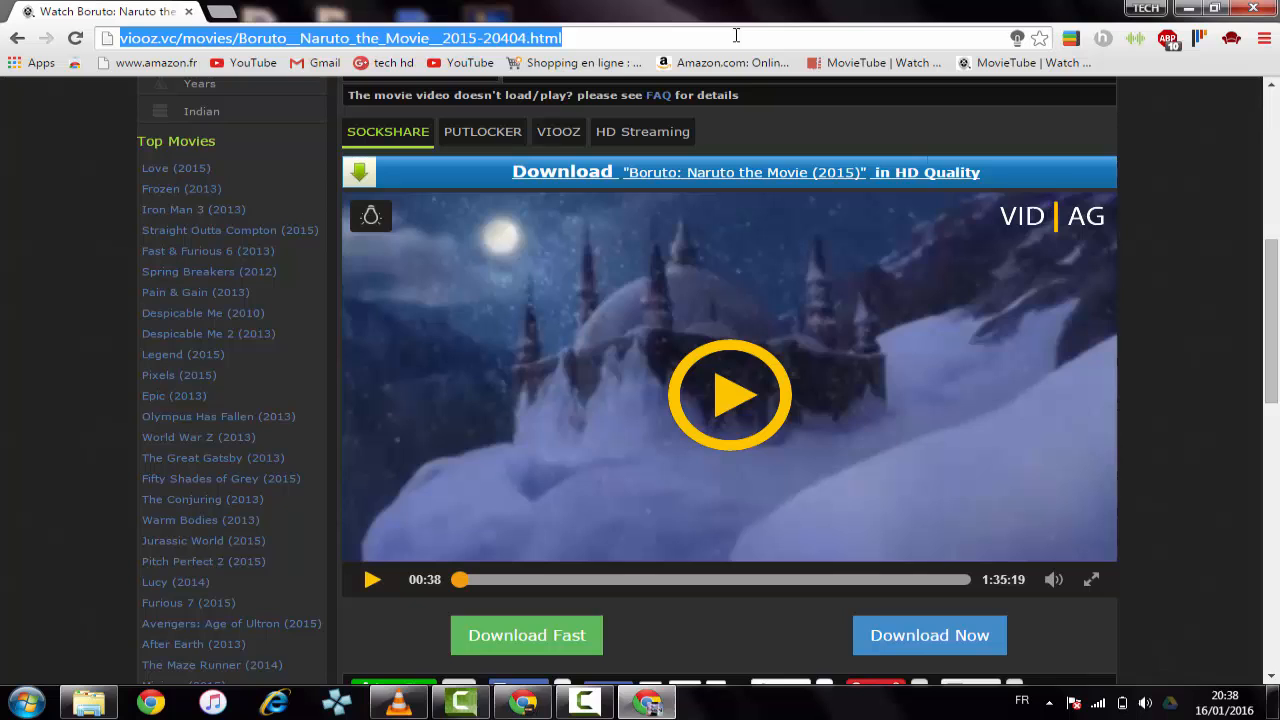
{"action": "type", "text": "unidark.com"}
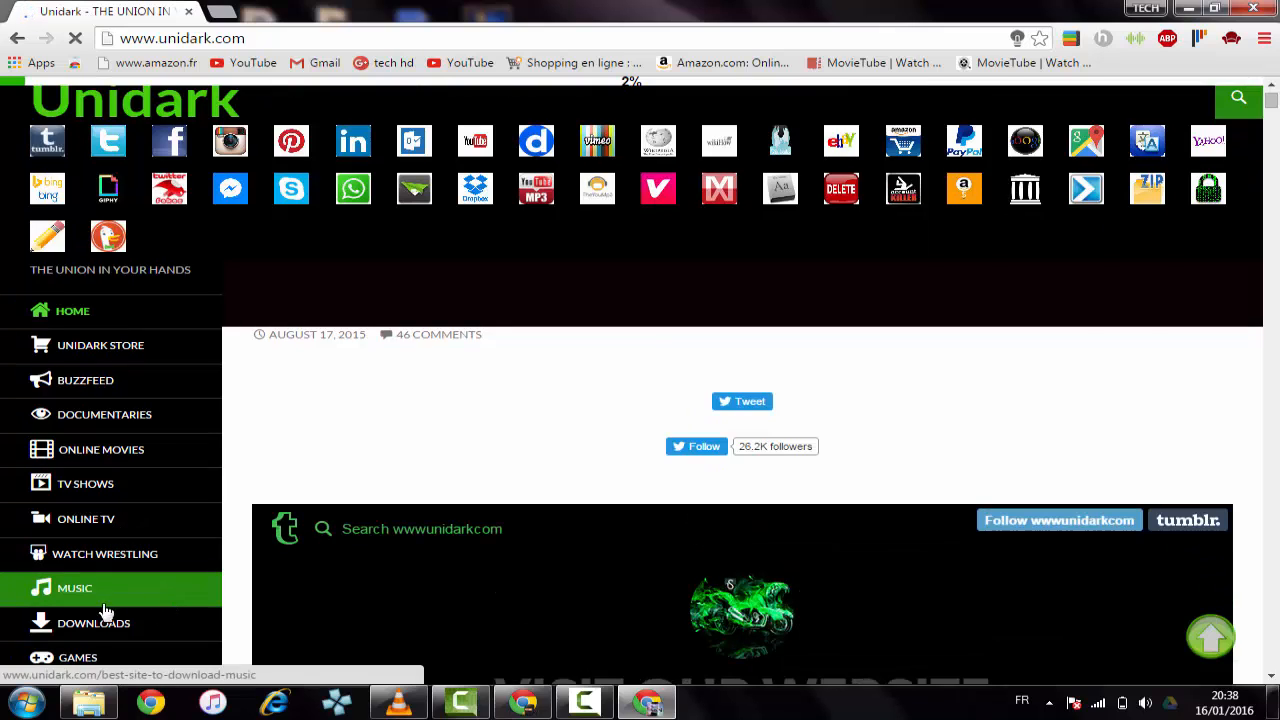
{"action": "mouse_move", "coordinate": [260, 590]}
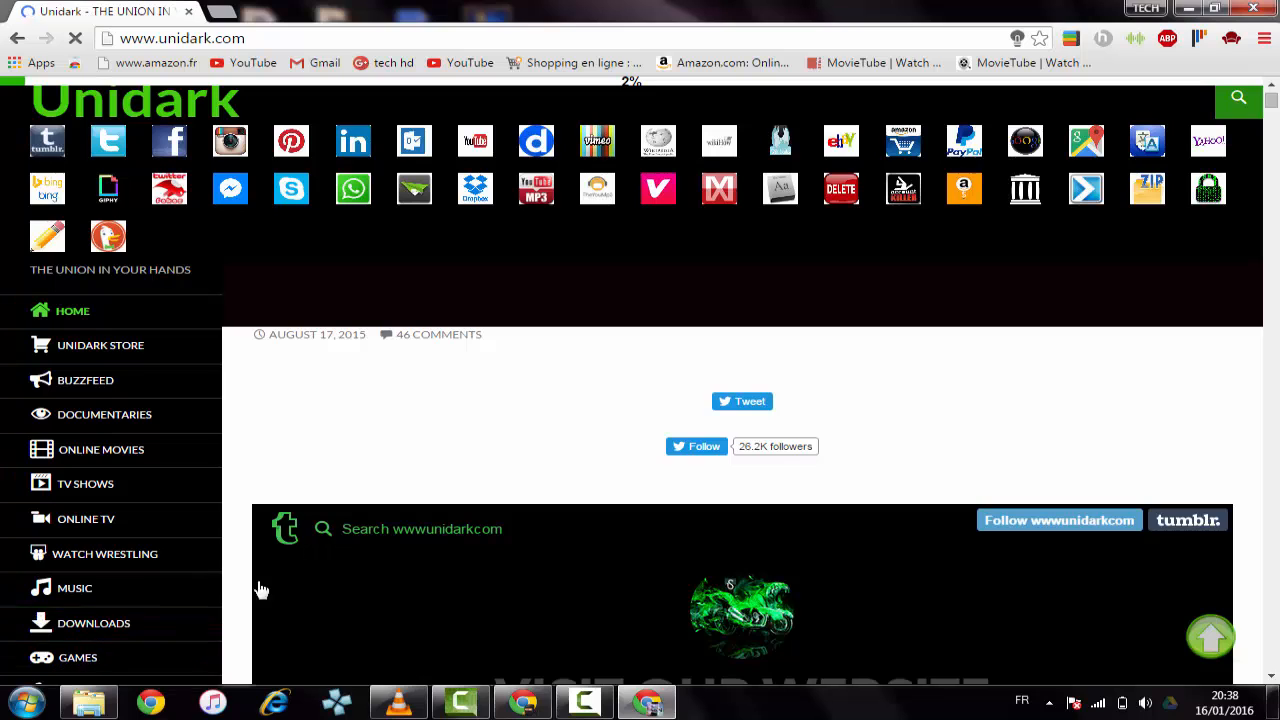
{"action": "mouse_move", "coordinate": [1270, 137]}
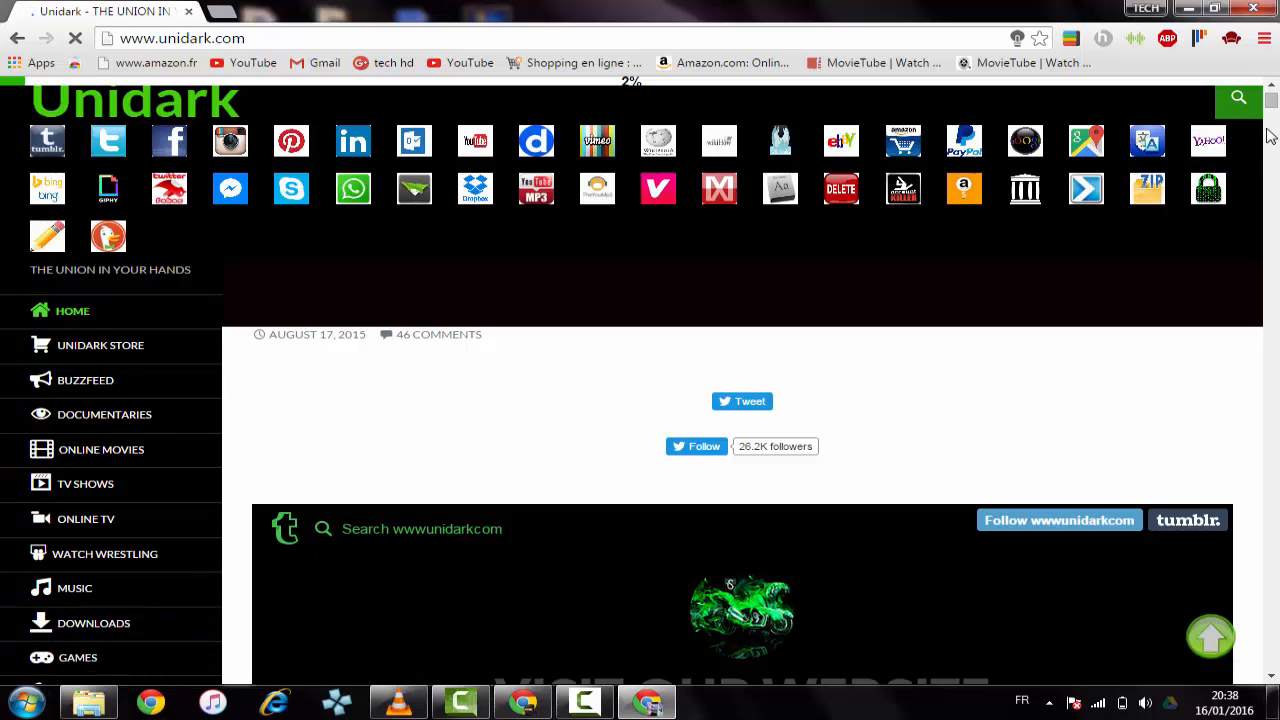
- Scroll down Unidark's loading homepage below the green tiger banner
{"action": "scroll", "scroll_direction": "down", "scroll_amount": 3}
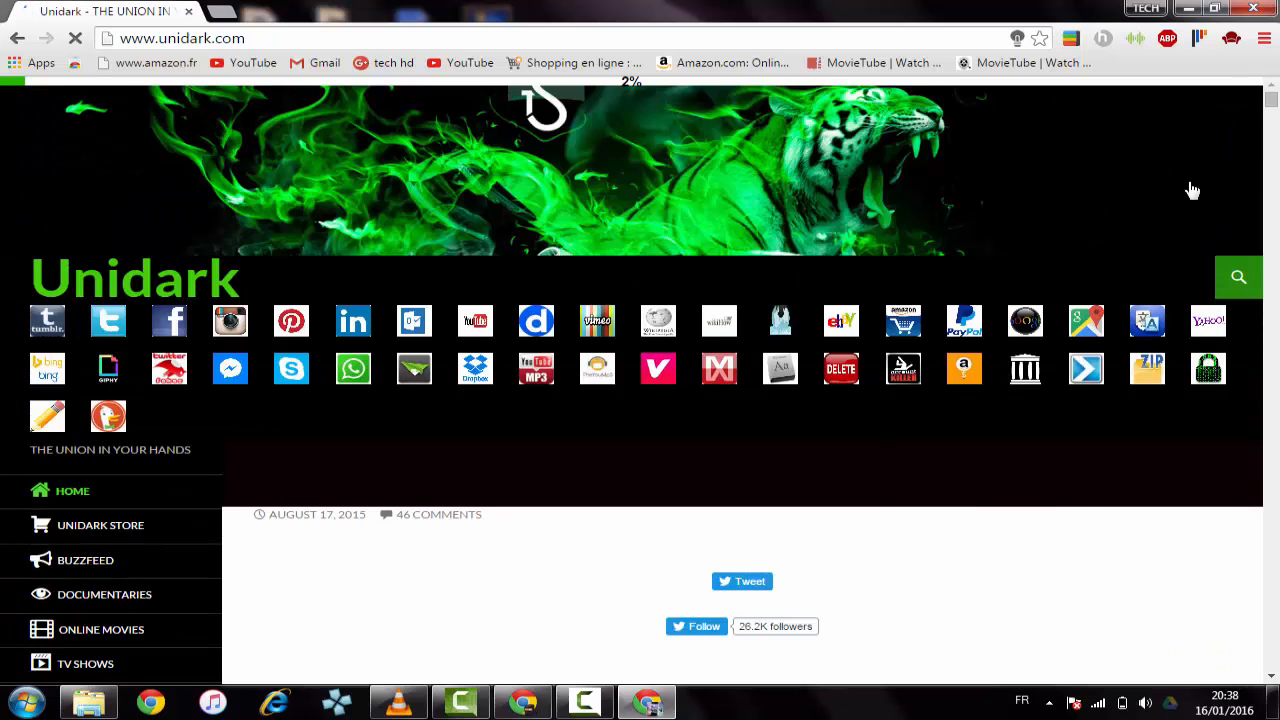
{"action": "mouse_move", "coordinate": [101, 629]}
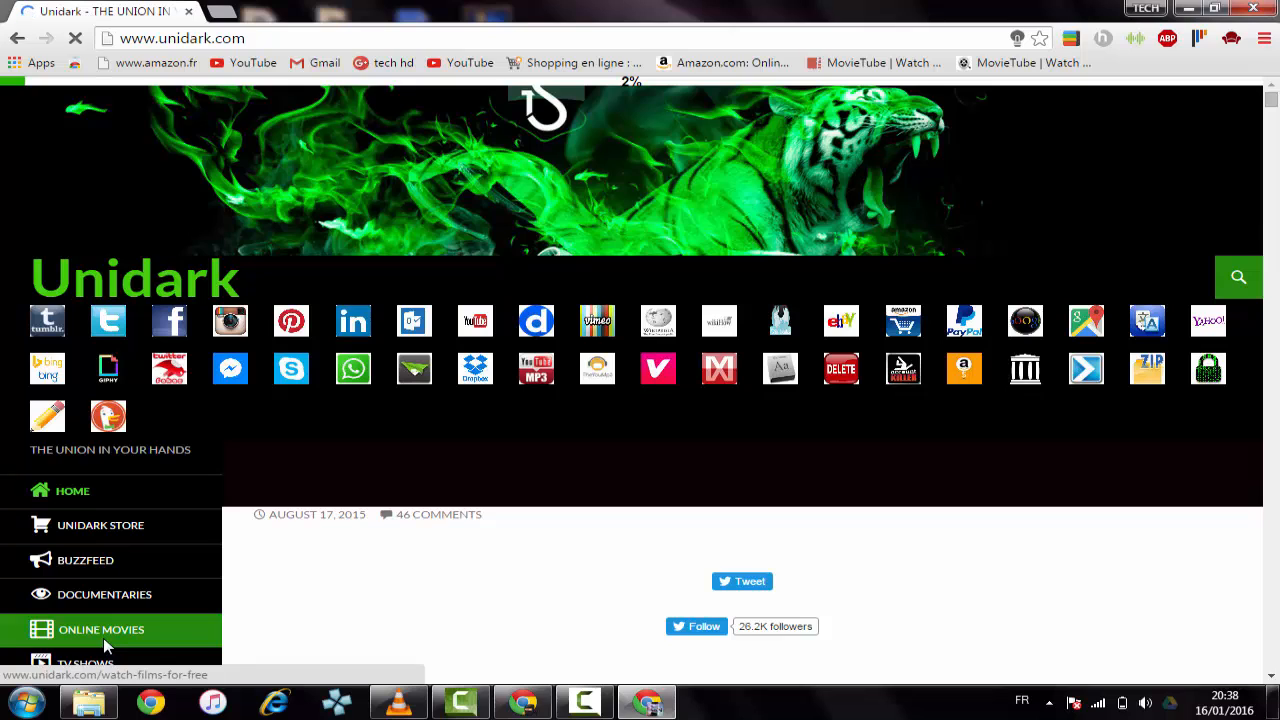
- Open Unidark's ONLINE MOVIES section and scroll through the embedded Viooz movie grid
{"action": "left_click", "coordinate": [101, 629]}
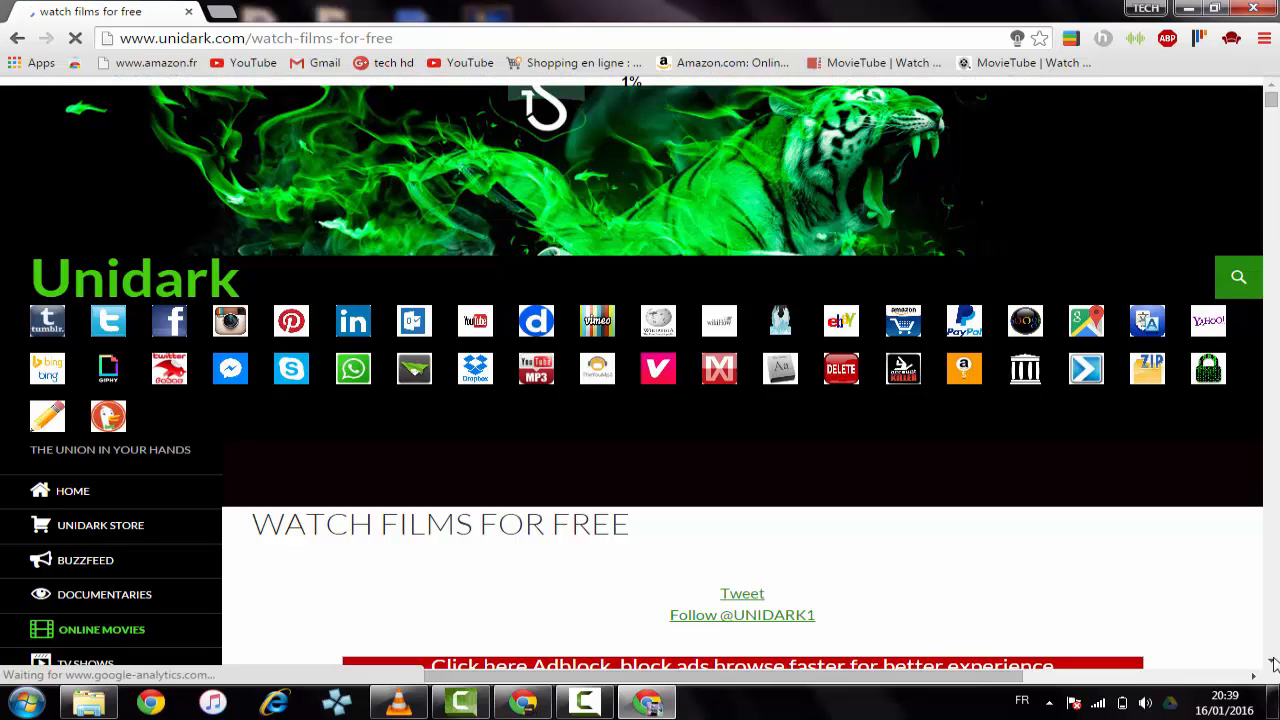
{"action": "scroll", "scroll_direction": "down", "scroll_amount": 3}
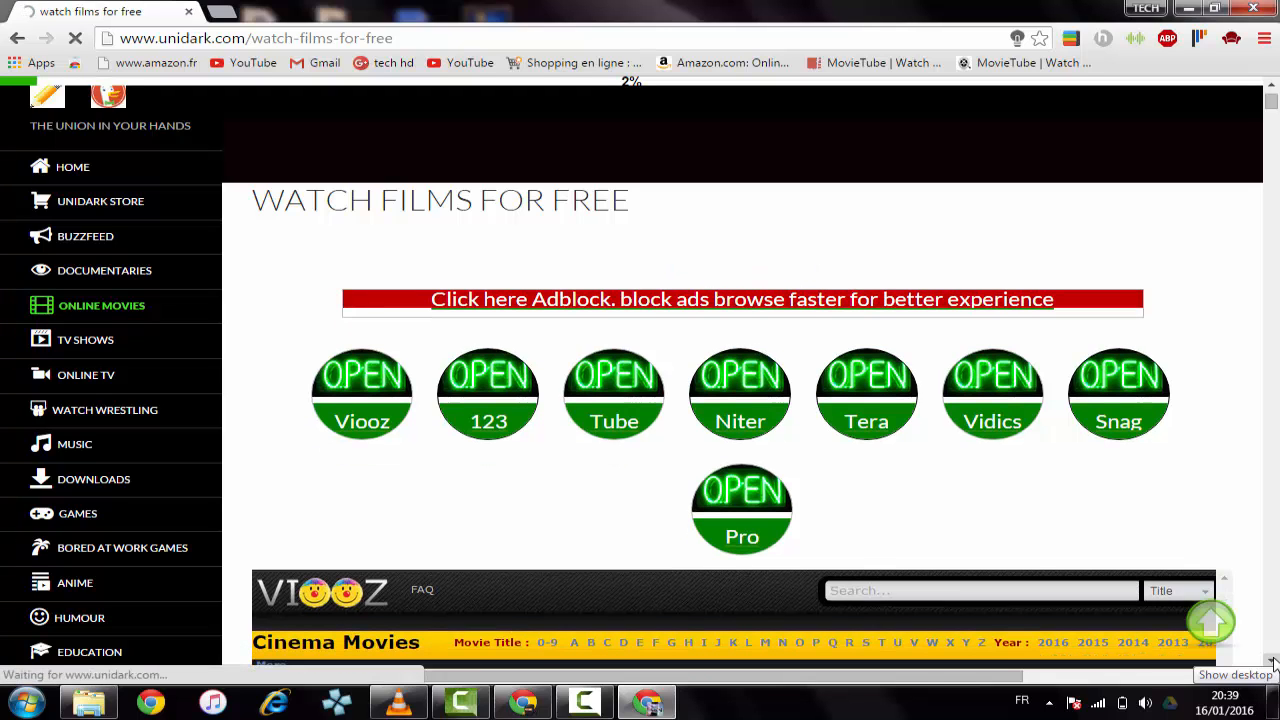
{"action": "scroll", "scroll_direction": "down", "scroll_amount": 3}
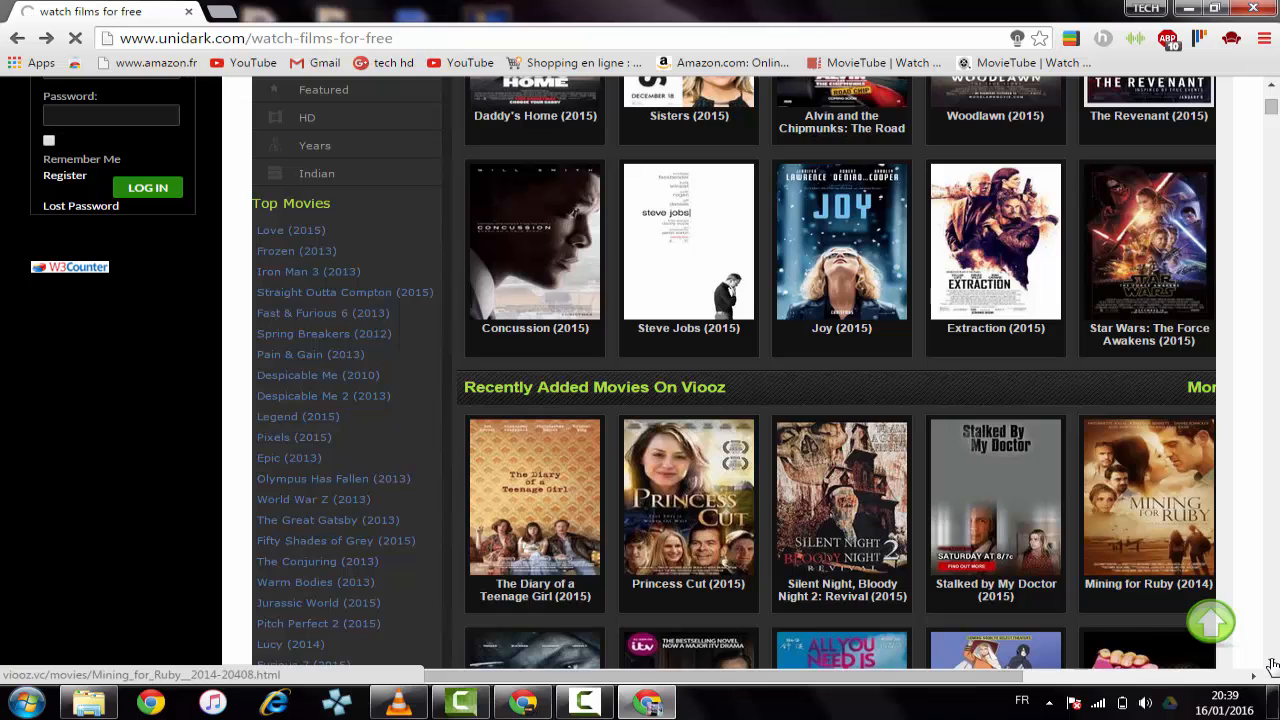
{"action": "scroll", "scroll_direction": "down", "scroll_amount": 3}
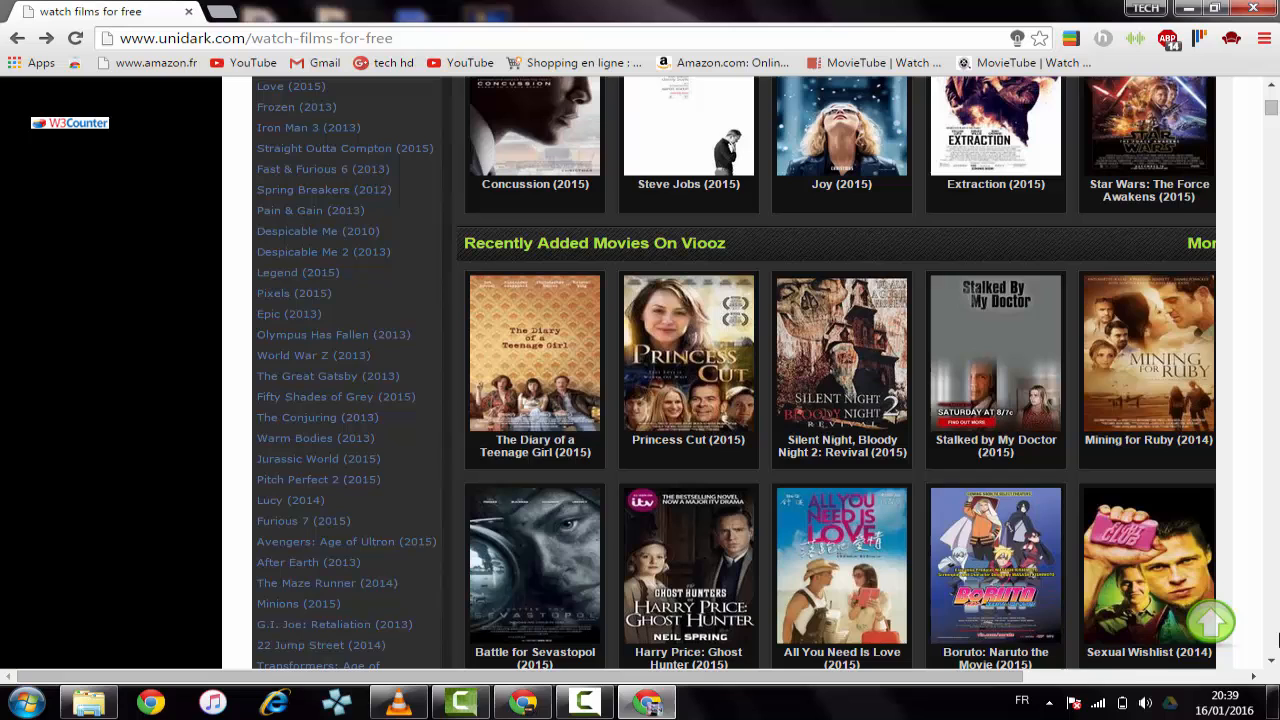
{"action": "scroll", "scroll_direction": "down", "scroll_amount": 3}
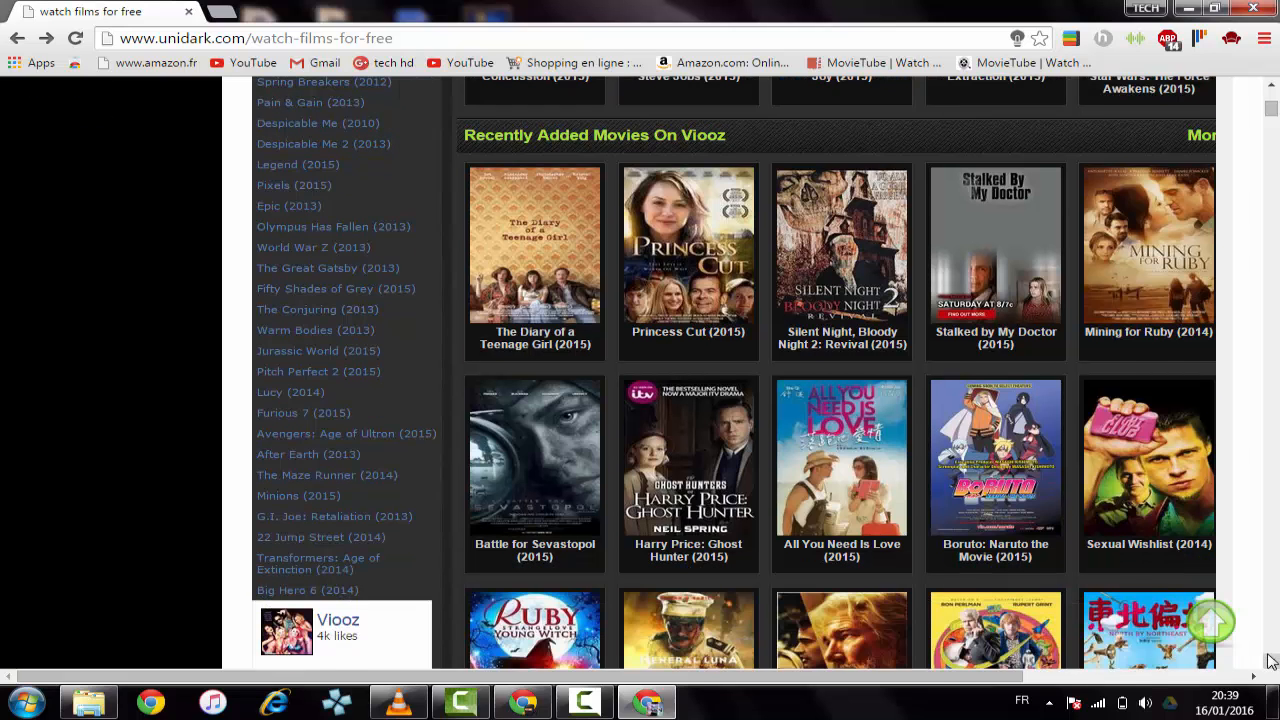
{"action": "scroll", "scroll_direction": "down", "scroll_amount": 3}
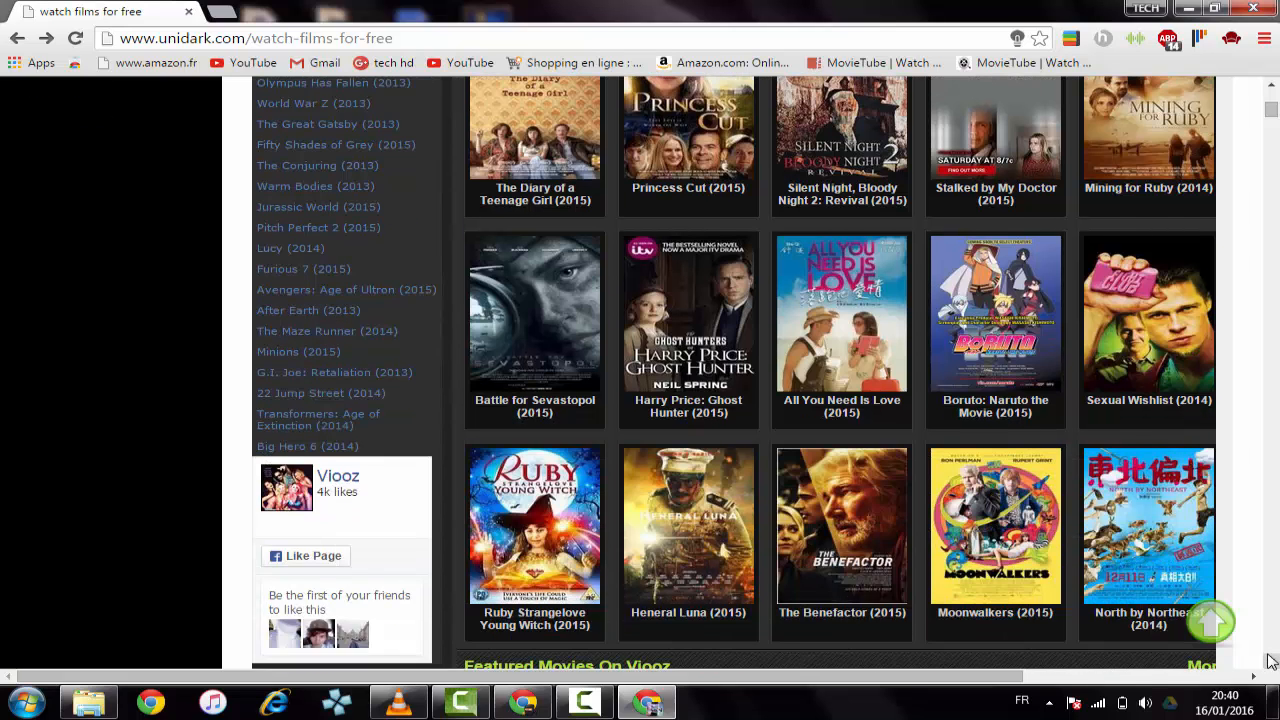
{"action": "scroll", "scroll_direction": "down", "scroll_amount": 3}
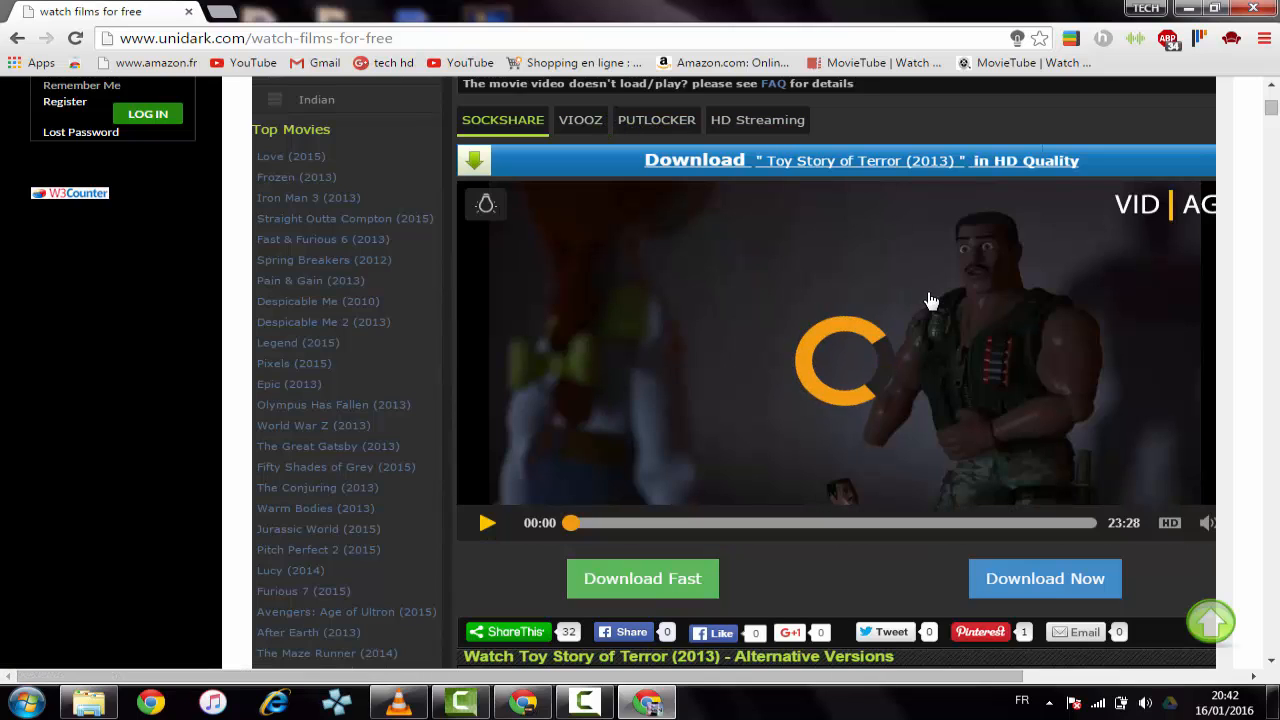
{"action": "mouse_move", "coordinate": [900, 373]}
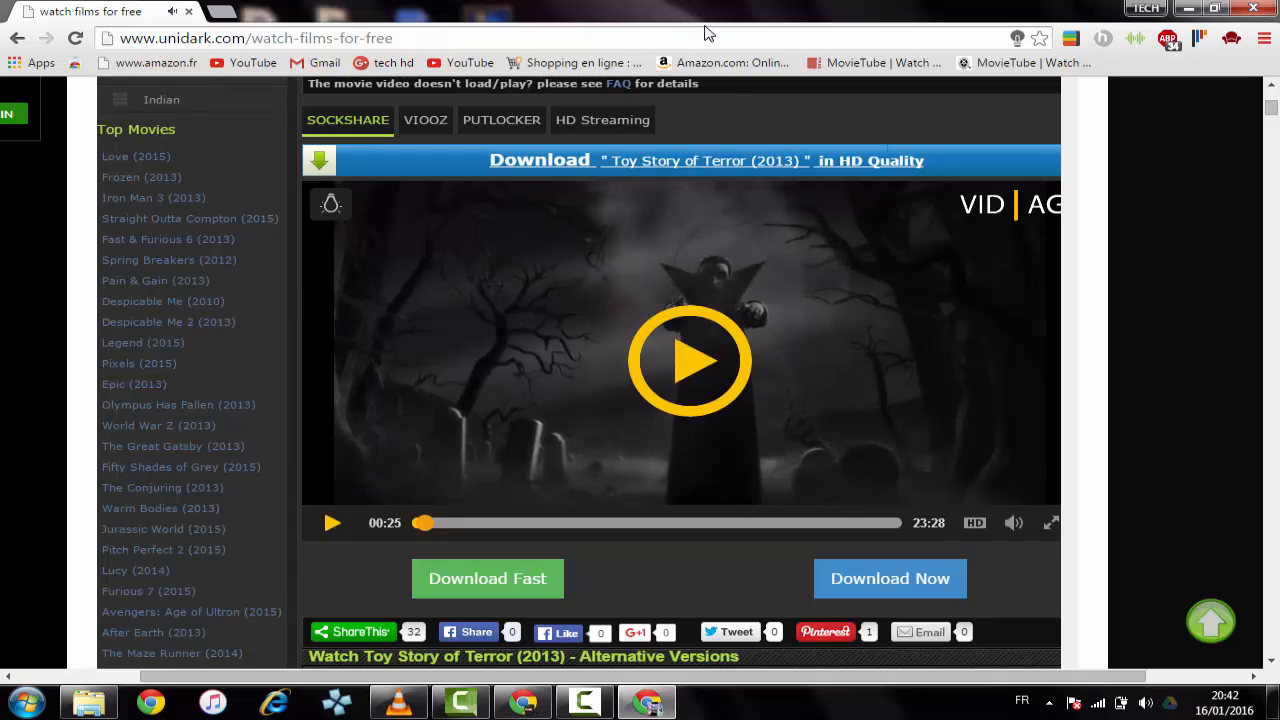
- Replace the web address with yify.tv, correcting the mistyped 'yifi'
{"action": "left_click", "coordinate": [250, 38]}
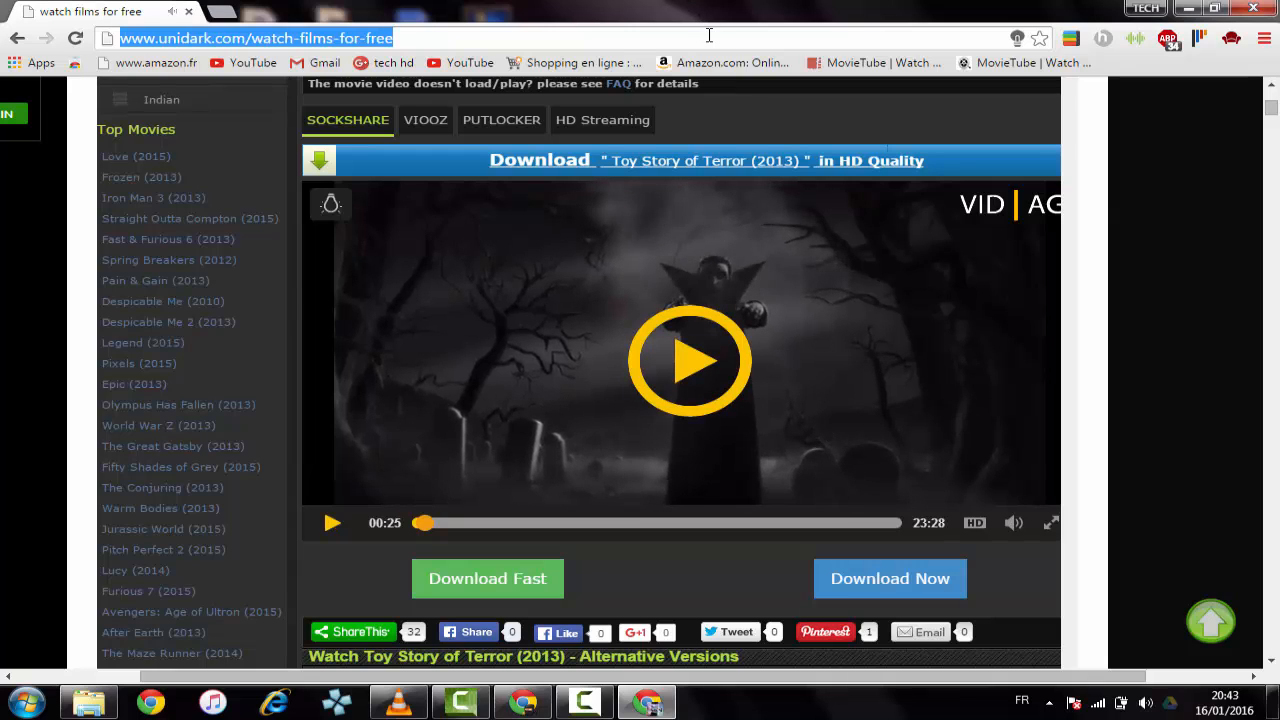
{"action": "type", "text": "yifi"}
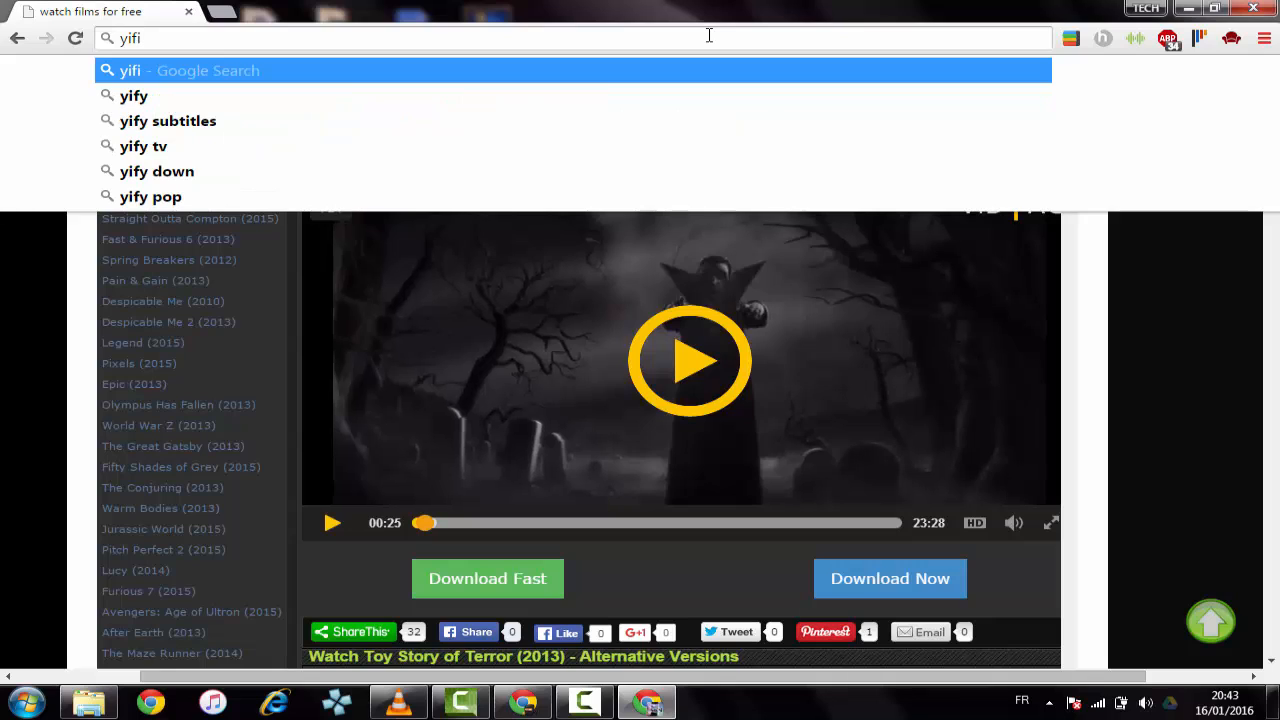
{"action": "key", "text": "Backspace"}
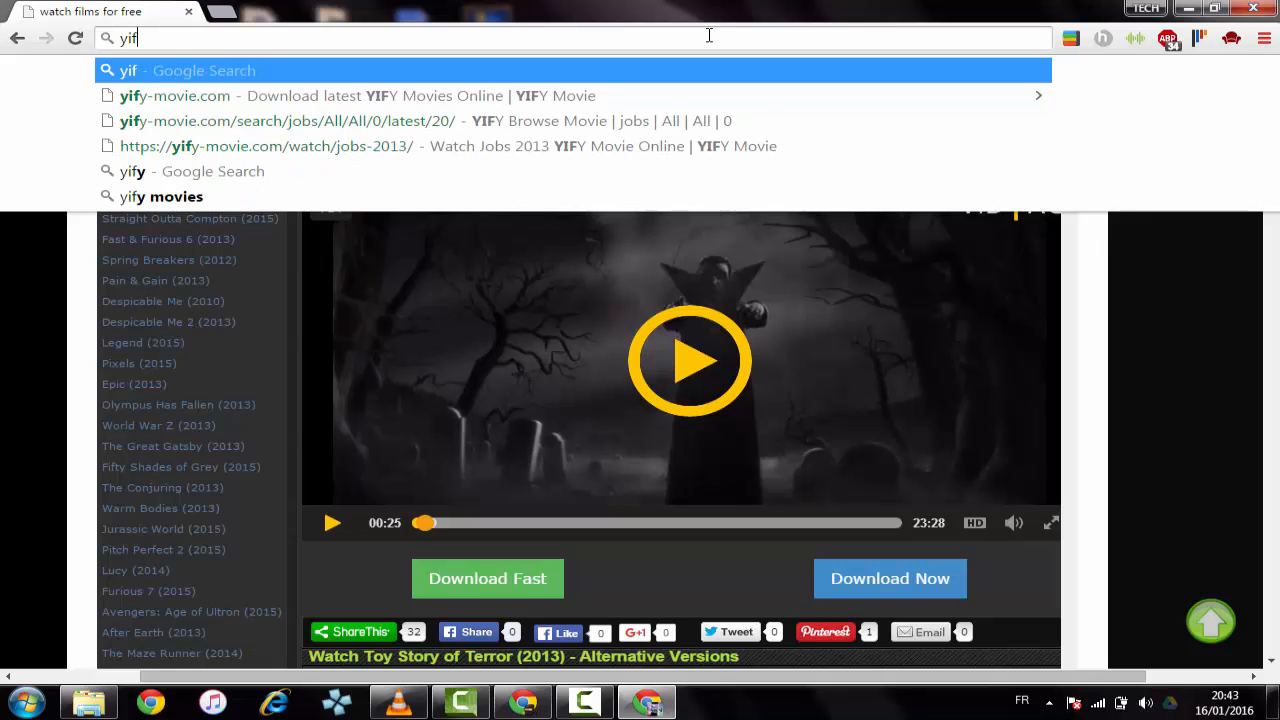
{"action": "mouse_move", "coordinate": [695, 120]}
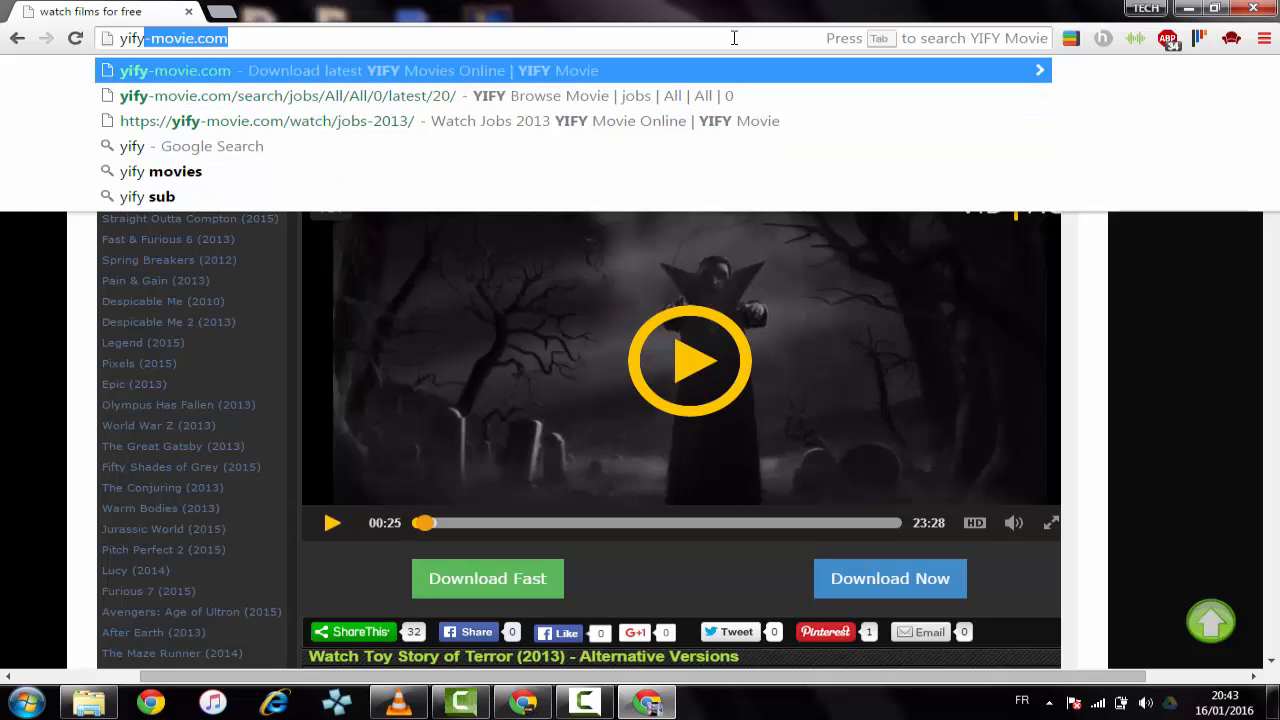
{"action": "type", "text": "yify.tv"}
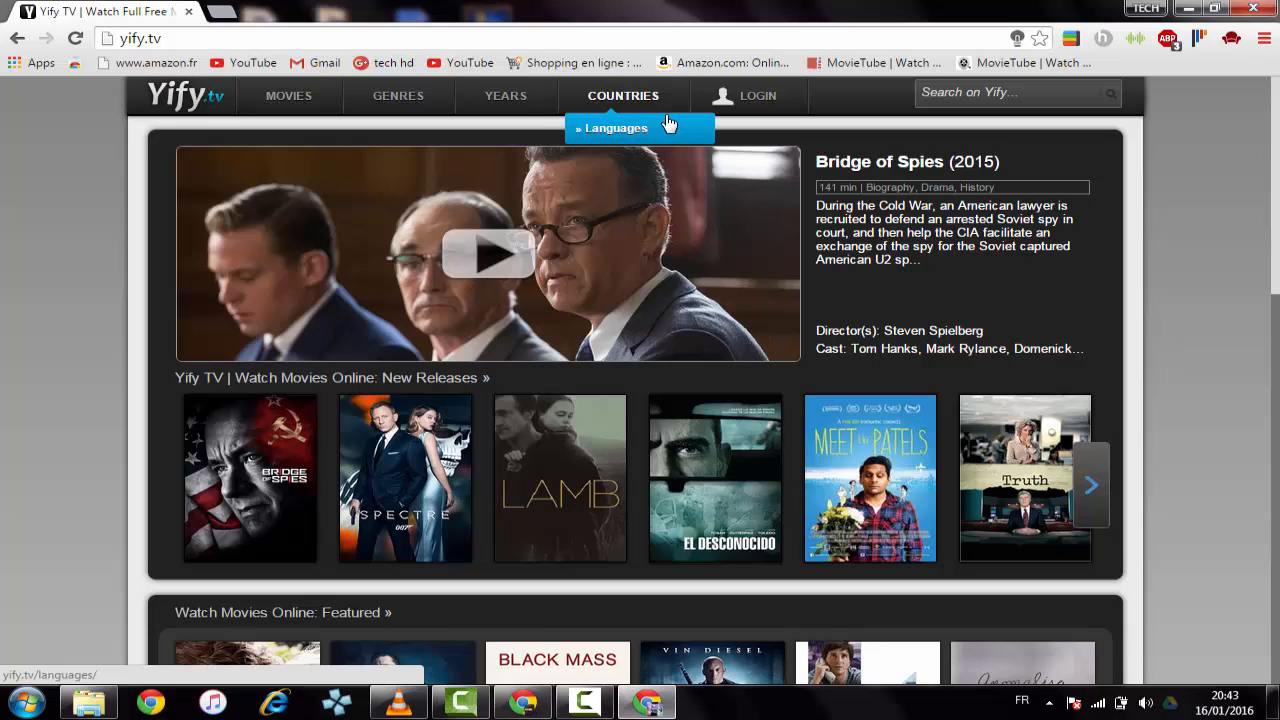
{"action": "mouse_move", "coordinate": [1225, 214]}
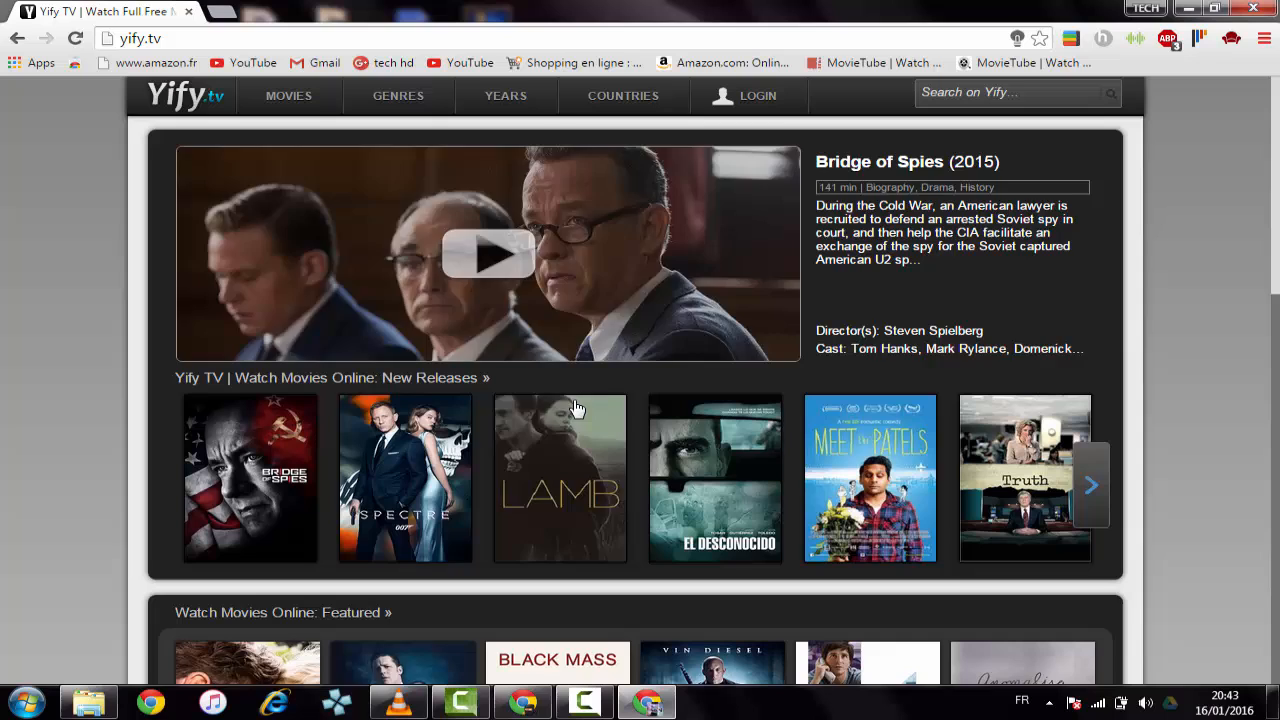
- Select the Spectre poster under New Releases on Yify TV's homepage
{"action": "left_click", "coordinate": [405, 477]}
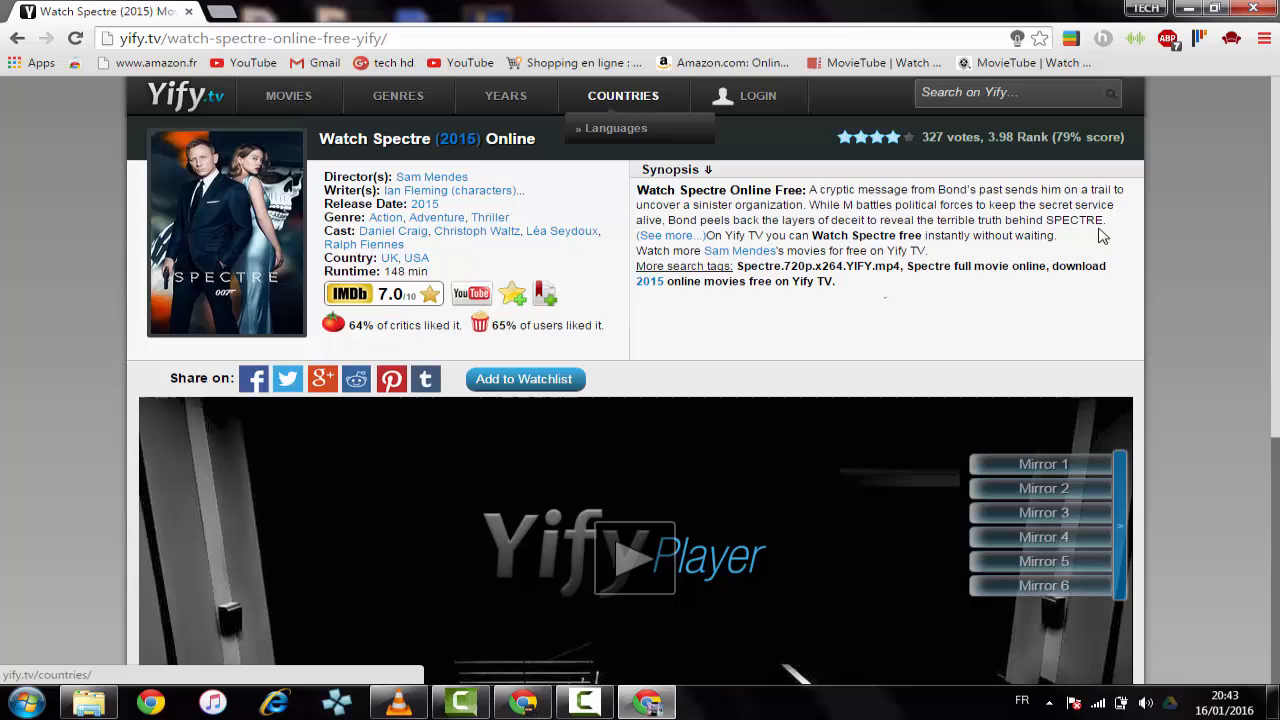
- Start the Spectre movie in the Yify Player on its Yify TV page
{"action": "scroll", "scroll_direction": "down", "scroll_amount": 3}
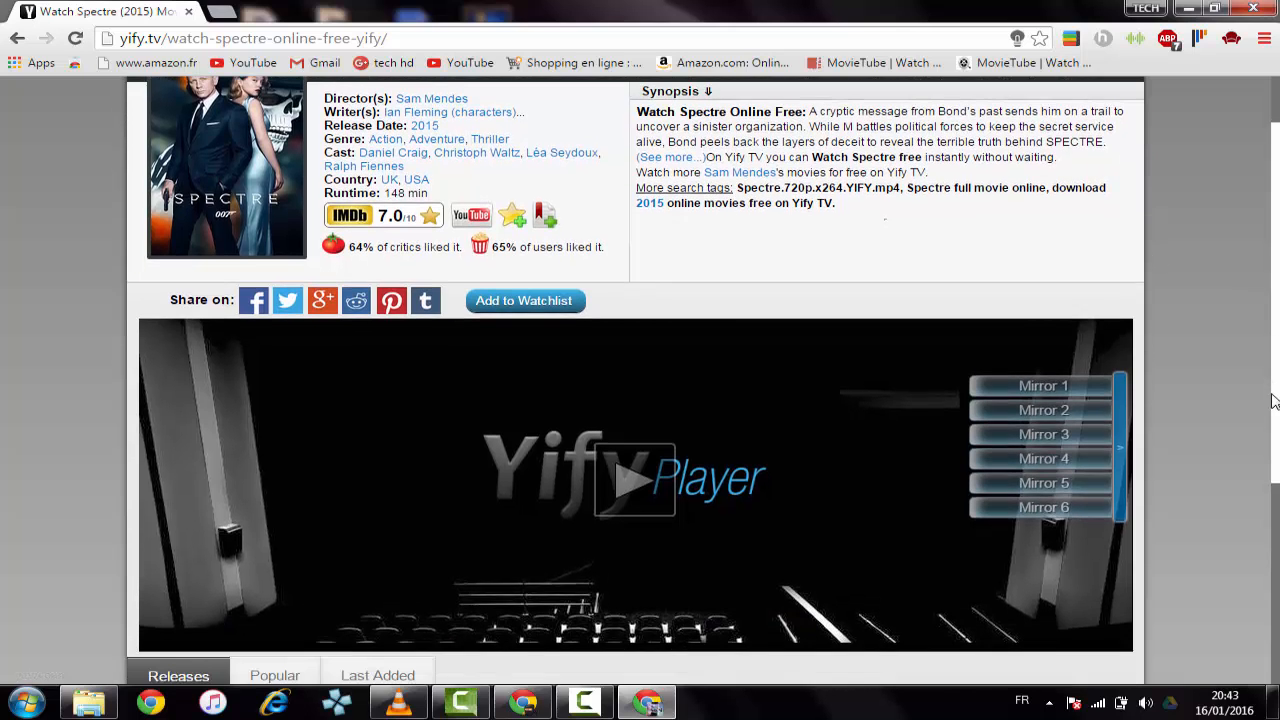
{"action": "scroll", "scroll_direction": "down", "scroll_amount": 3}
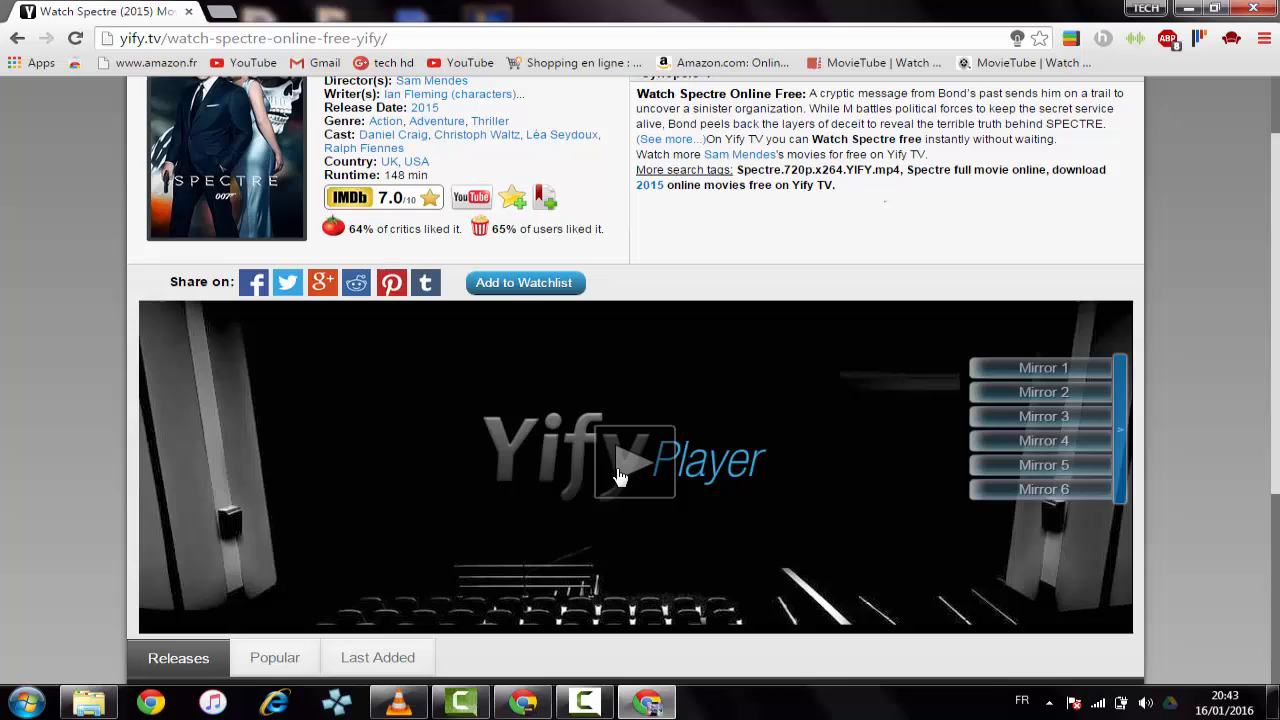
{"action": "left_click", "coordinate": [635, 463]}
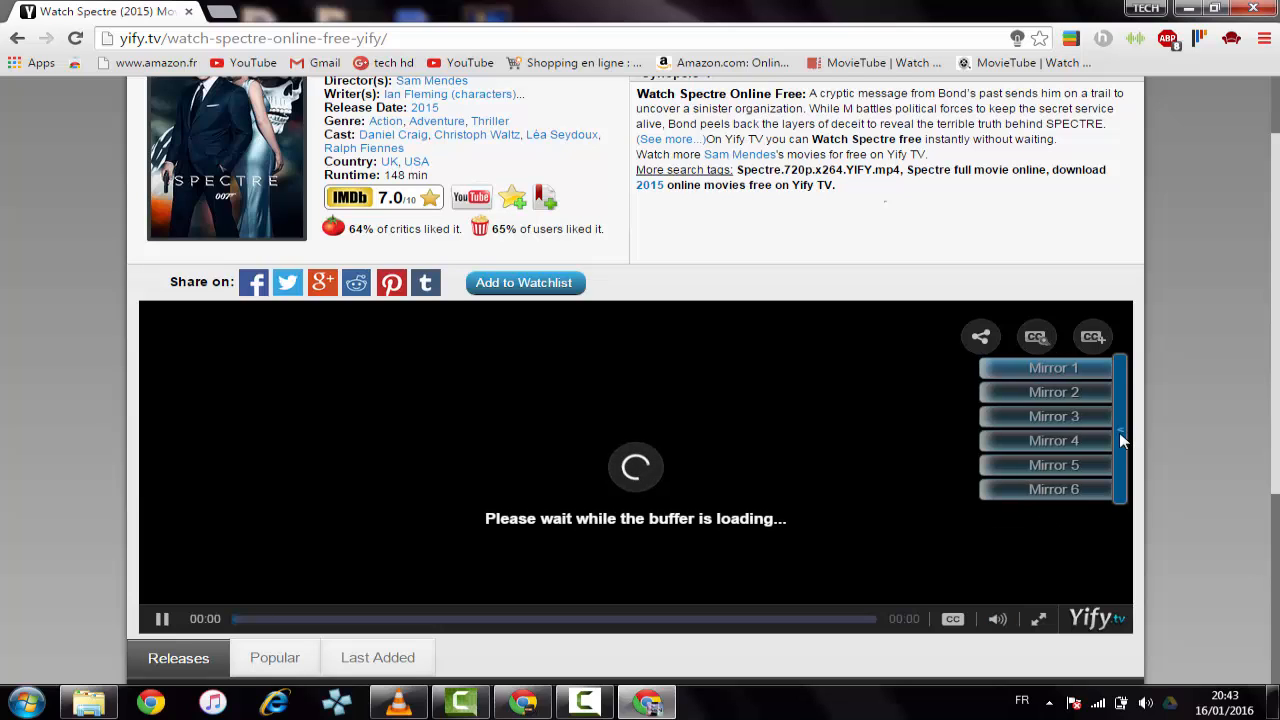
{"action": "mouse_move", "coordinate": [1037, 336]}
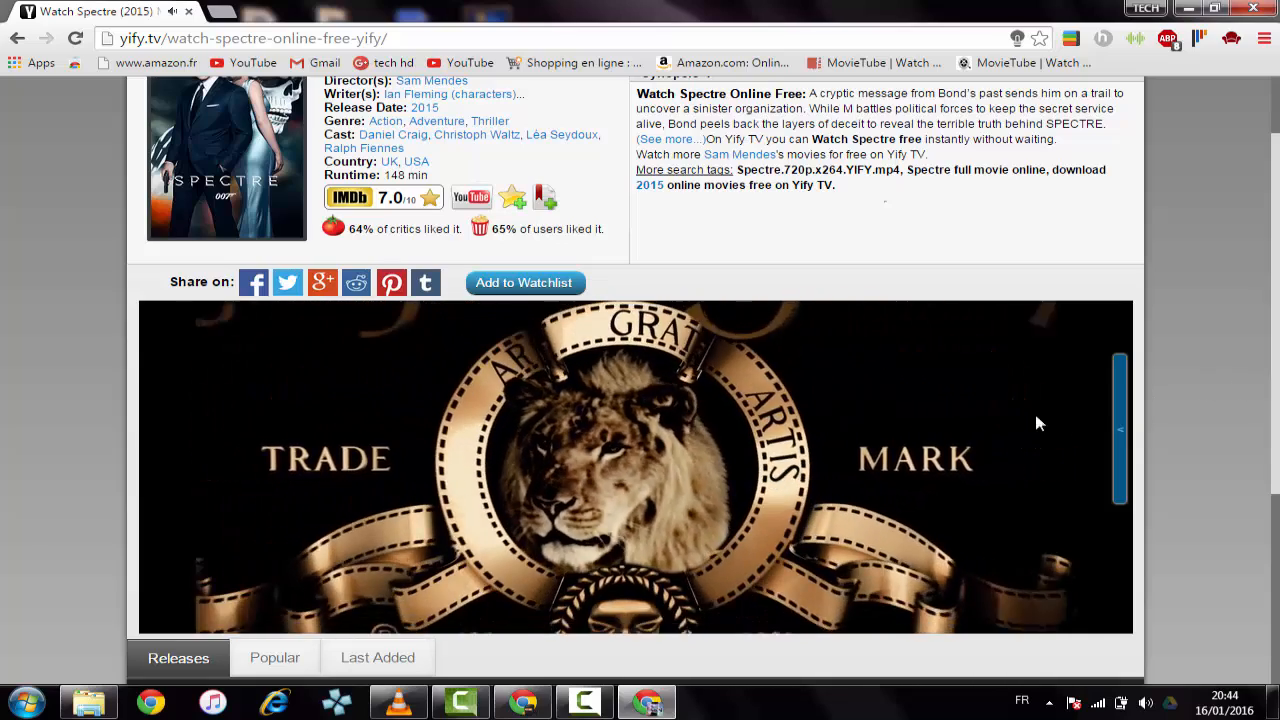
{"action": "left_click", "coordinate": [635, 465]}
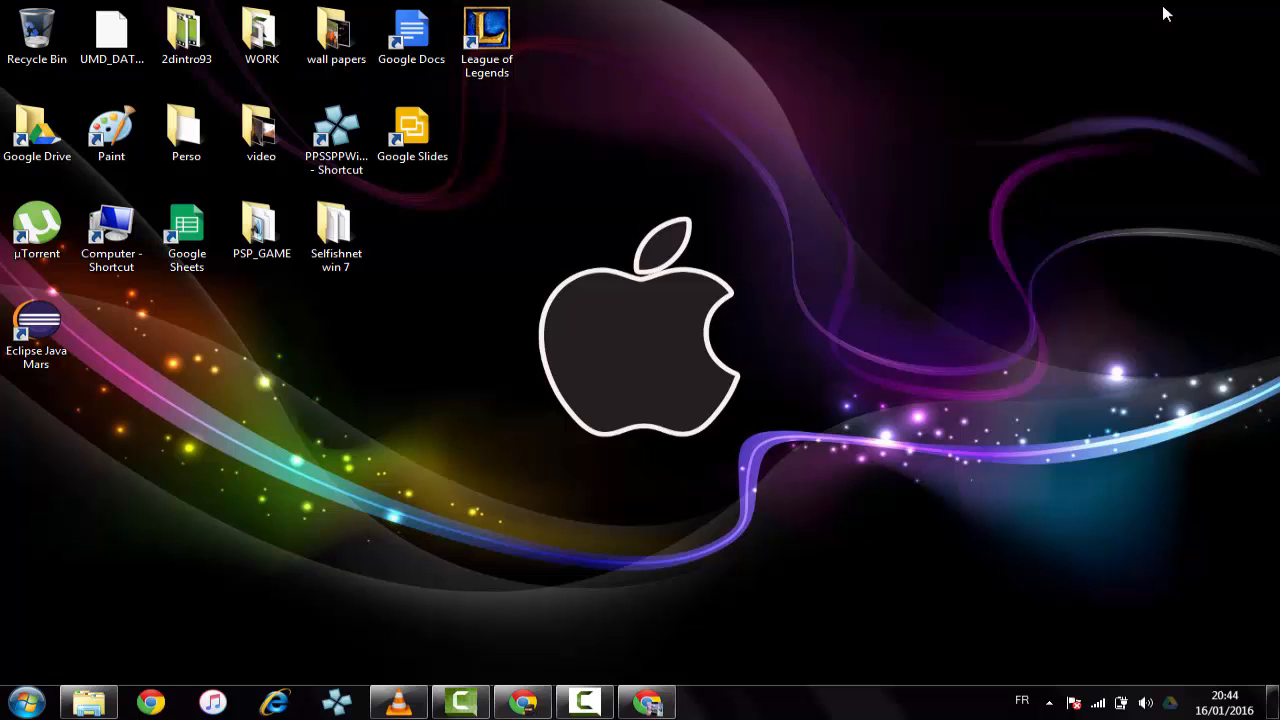
{"action": "mouse_move", "coordinate": [650, 399]}
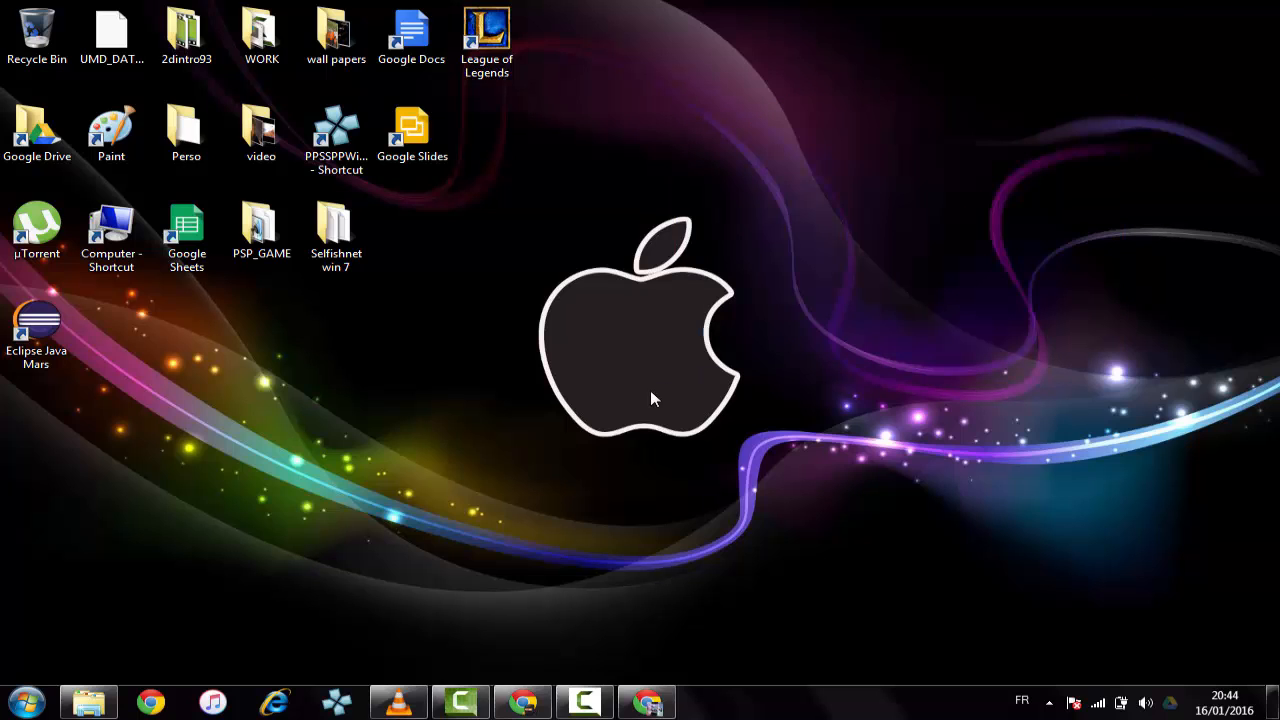